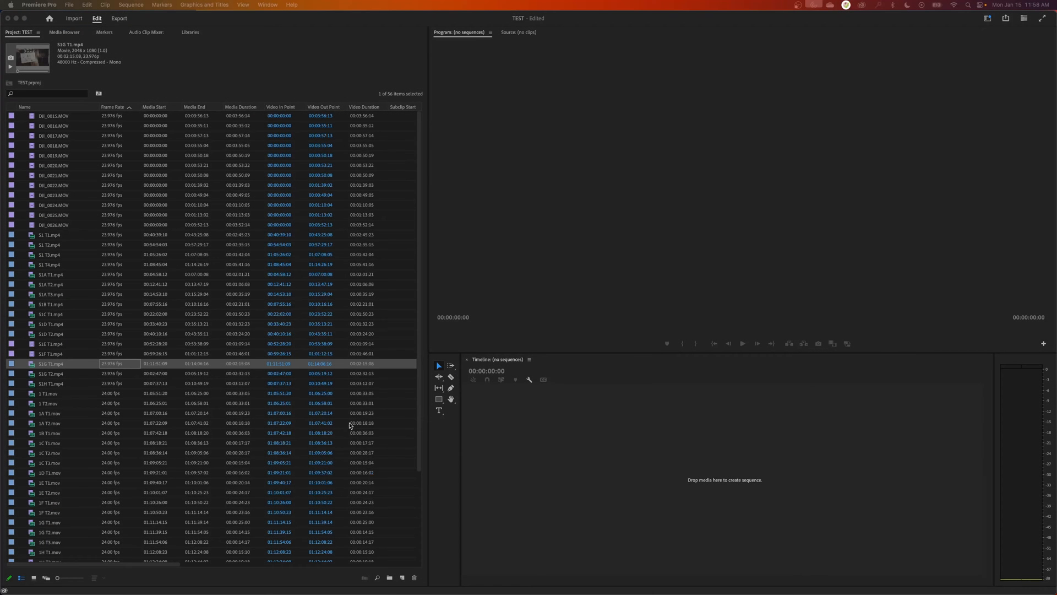
{"action": "mouse_move", "coordinate": [102, 291]}
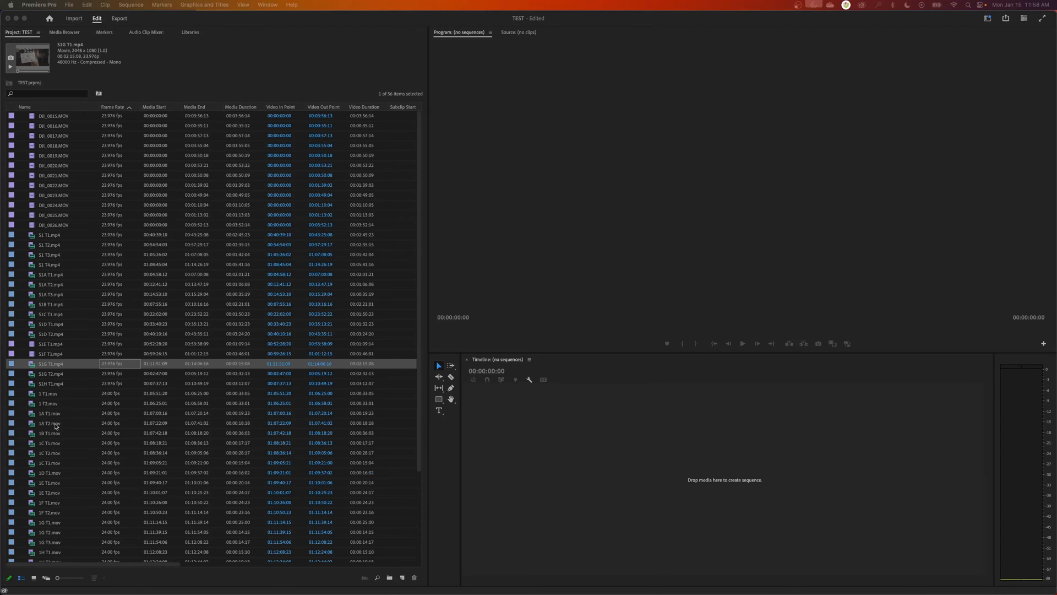
Switch the Project panel to Icon View so clips show as thumbnails
{"action": "scroll", "scroll_direction": "down", "scroll_amount": 3}
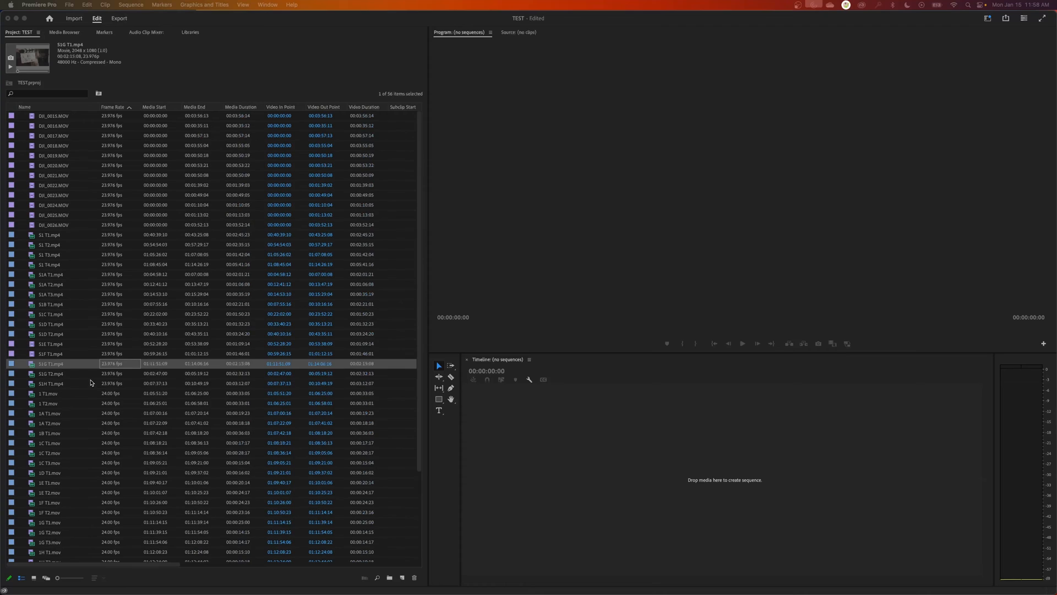
{"action": "mouse_move", "coordinate": [125, 251]}
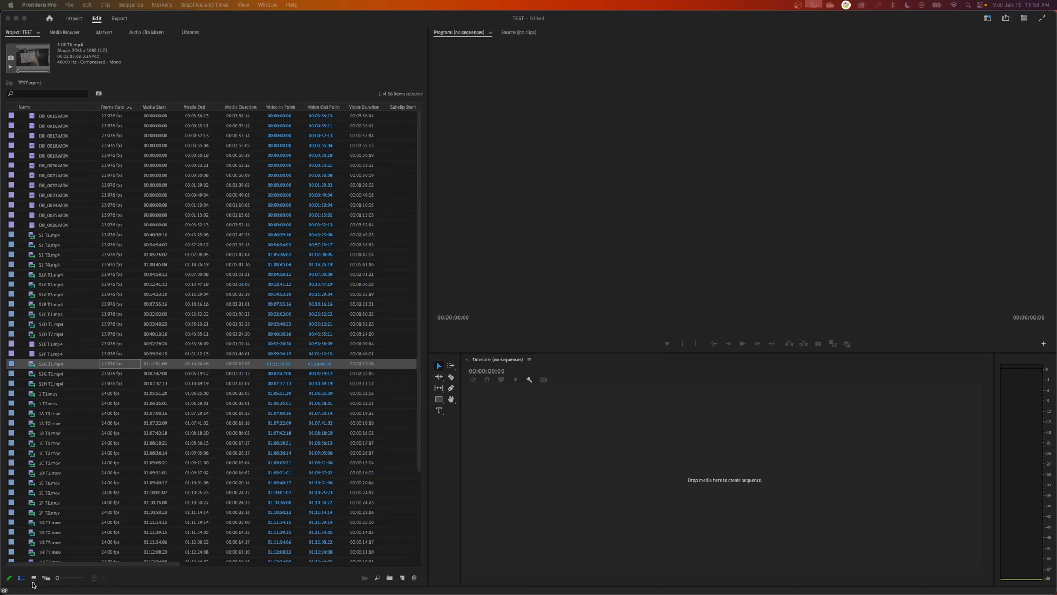
{"action": "left_click", "coordinate": [32, 577]}
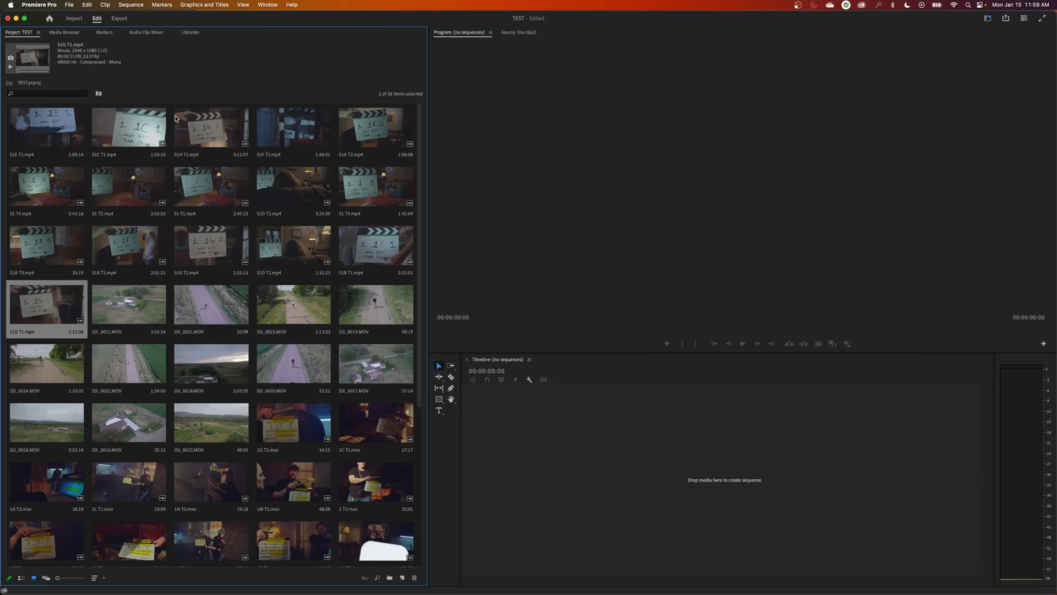
{"action": "mouse_move", "coordinate": [22, 582]}
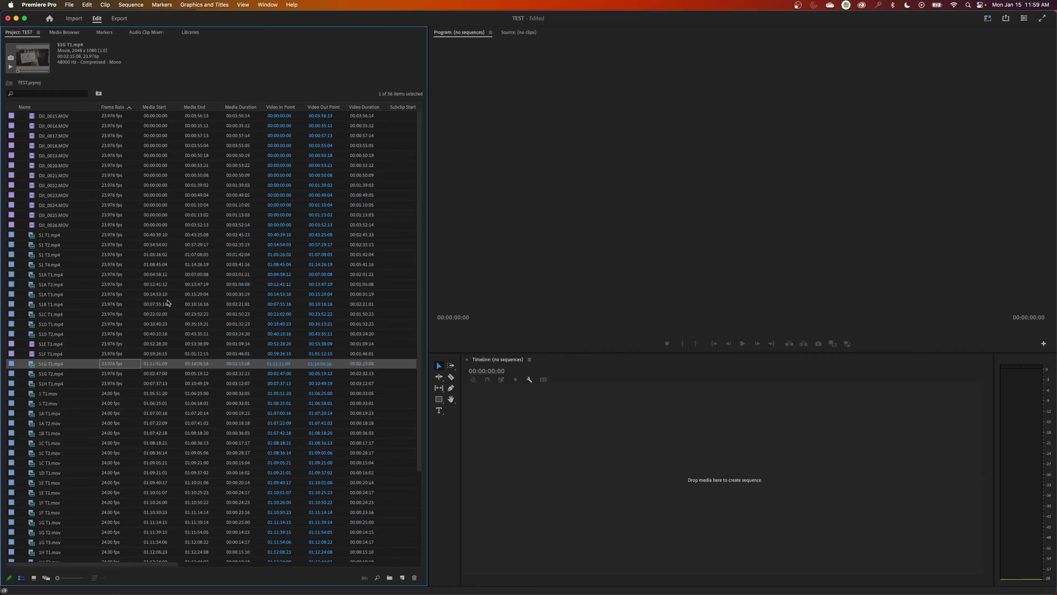
{"action": "mouse_move", "coordinate": [52, 110]}
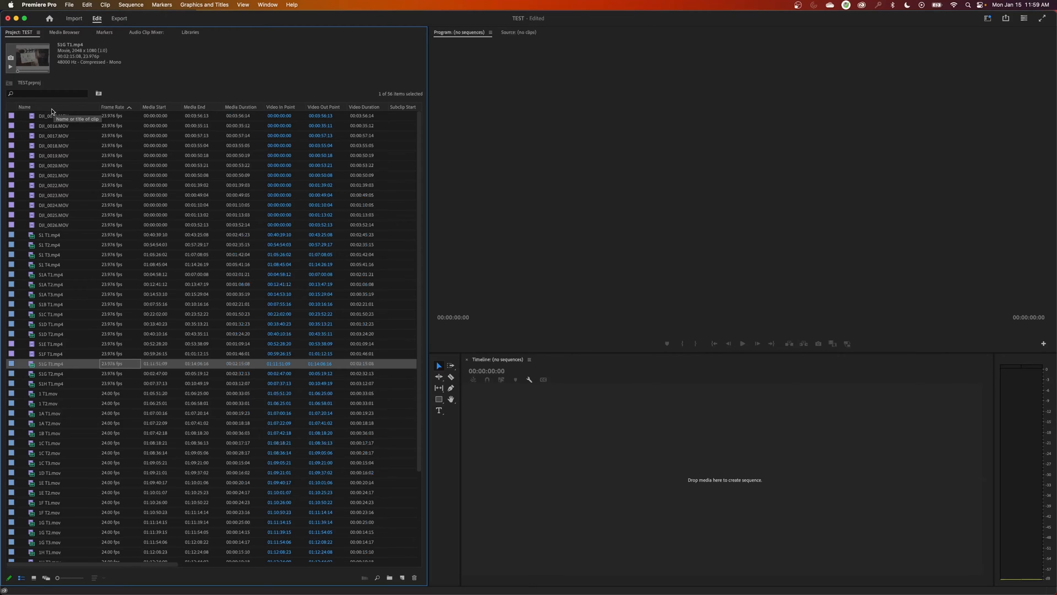
{"action": "mouse_move", "coordinate": [113, 213]}
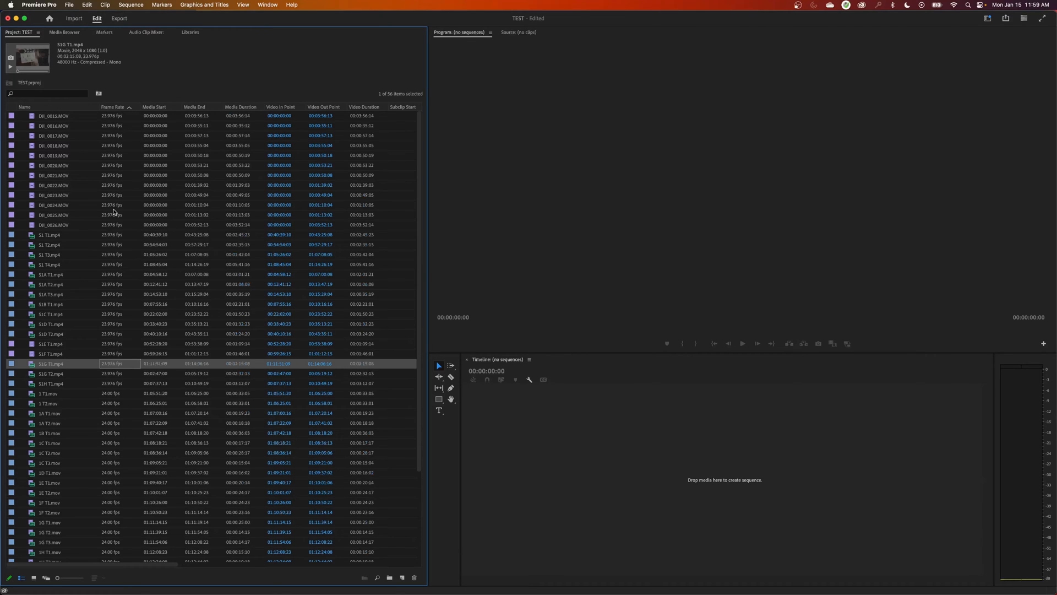
{"action": "mouse_move", "coordinate": [90, 257]}
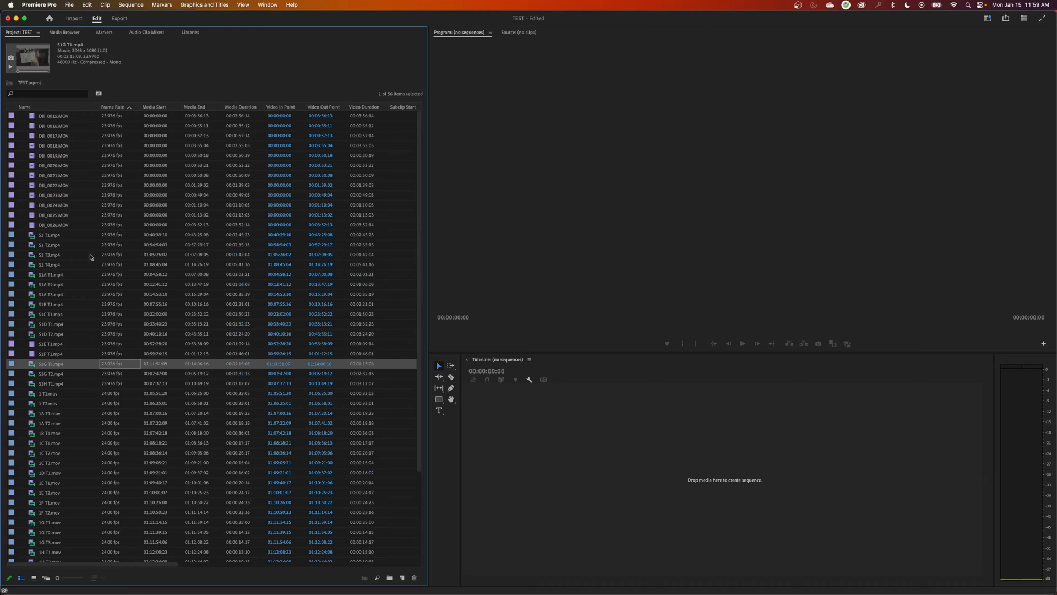
Sort the clip list ascending by the Name column
{"action": "left_click", "coordinate": [26, 106]}
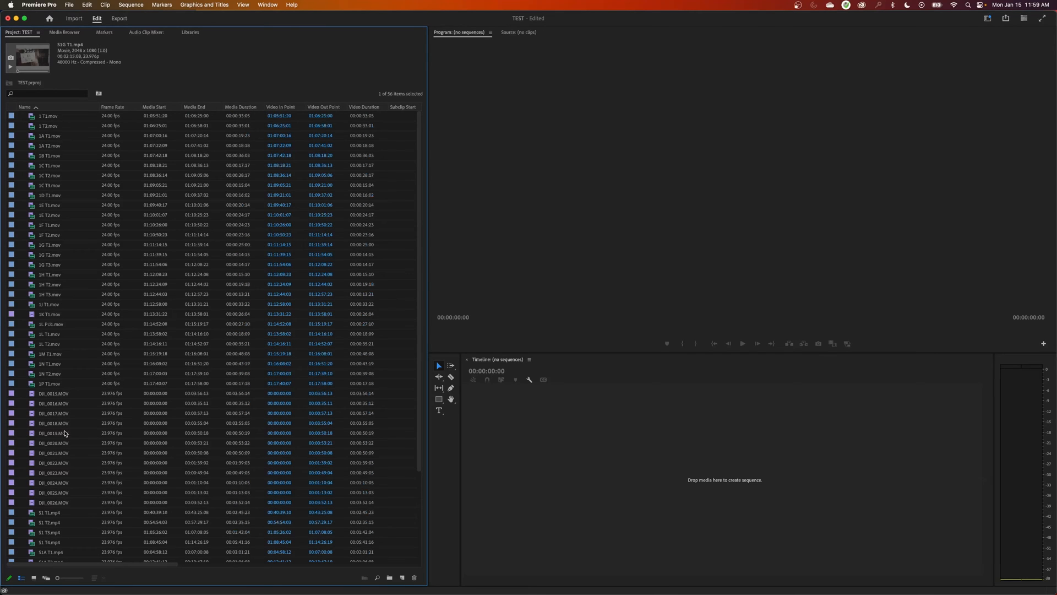
{"action": "mouse_move", "coordinate": [89, 563]}
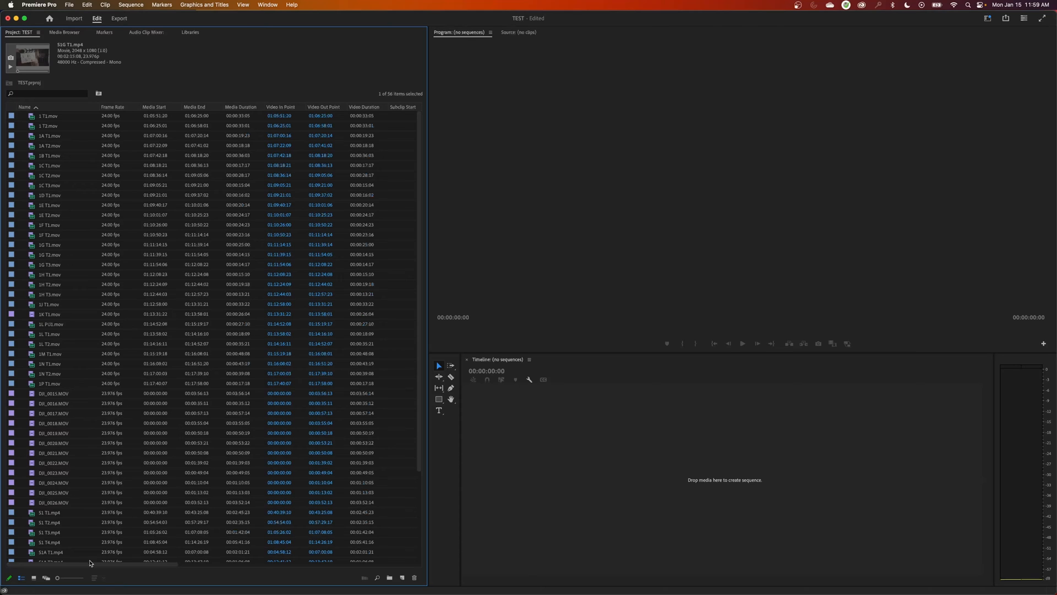
{"action": "mouse_move", "coordinate": [34, 578]}
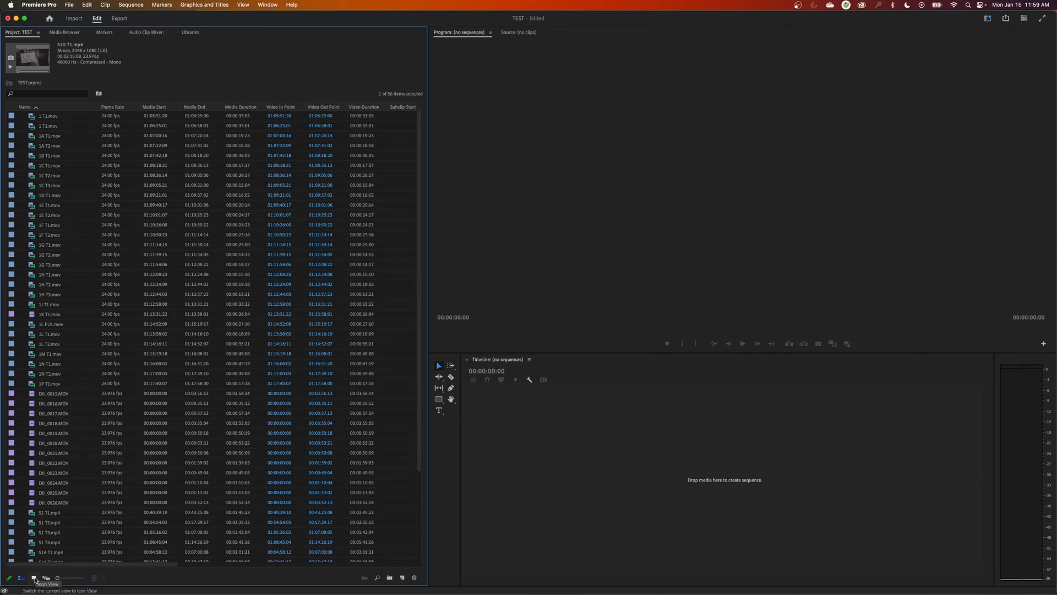
Show thumbnails in the maximized panel, sorted with List View Sort to follow name order
{"action": "left_click", "coordinate": [34, 578]}
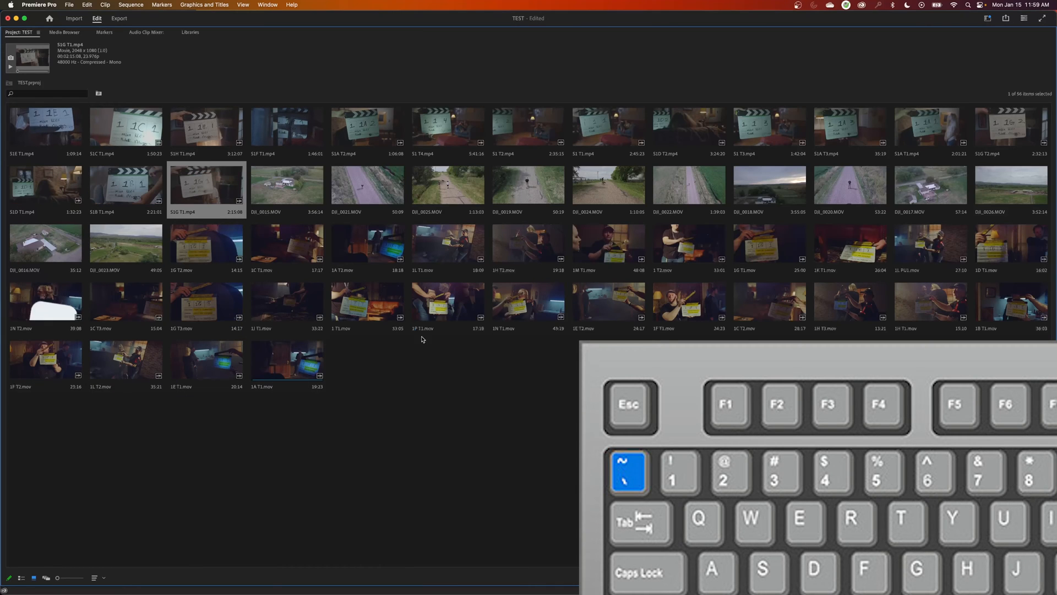
{"action": "mouse_move", "coordinate": [505, 430]}
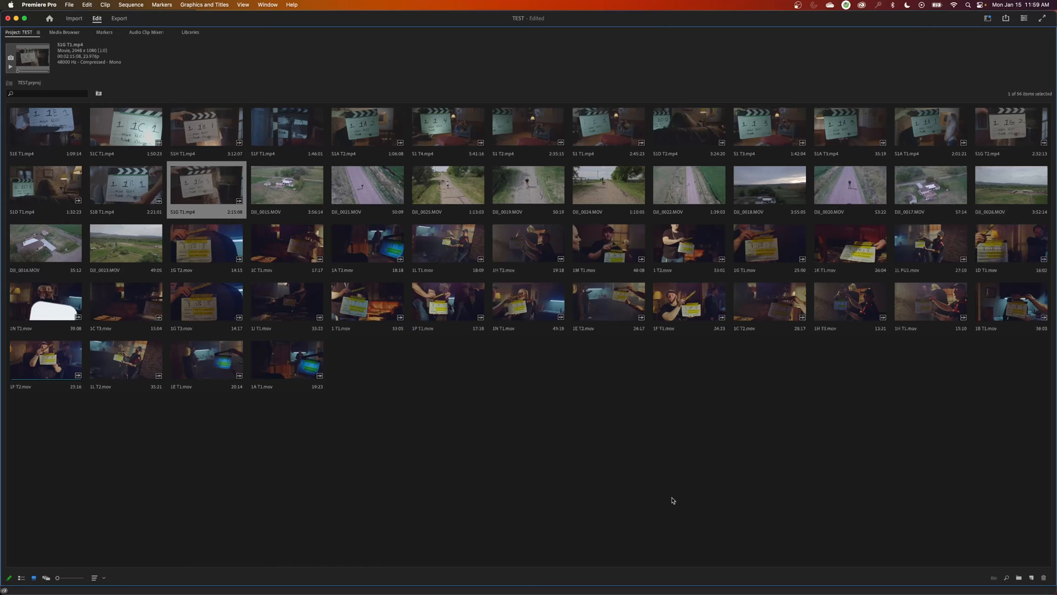
{"action": "mouse_move", "coordinate": [94, 578]}
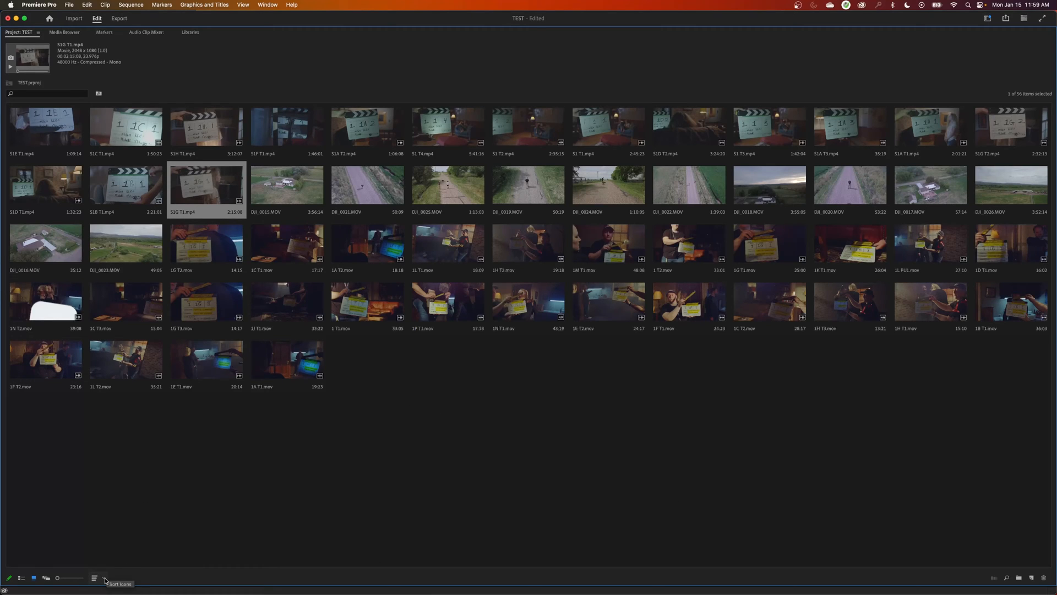
{"action": "left_click", "coordinate": [95, 578]}
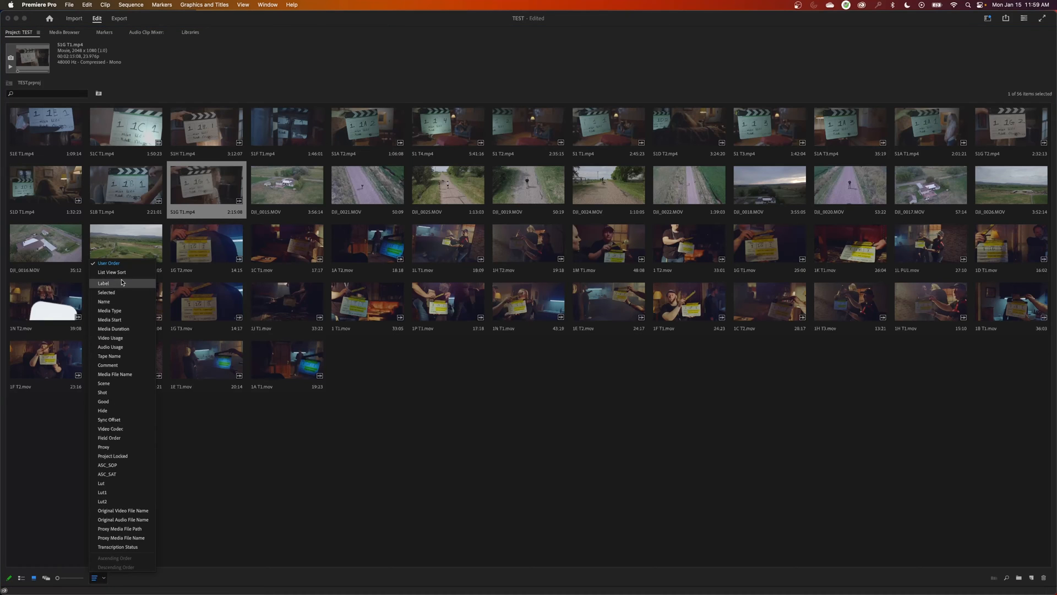
{"action": "mouse_move", "coordinate": [111, 272]}
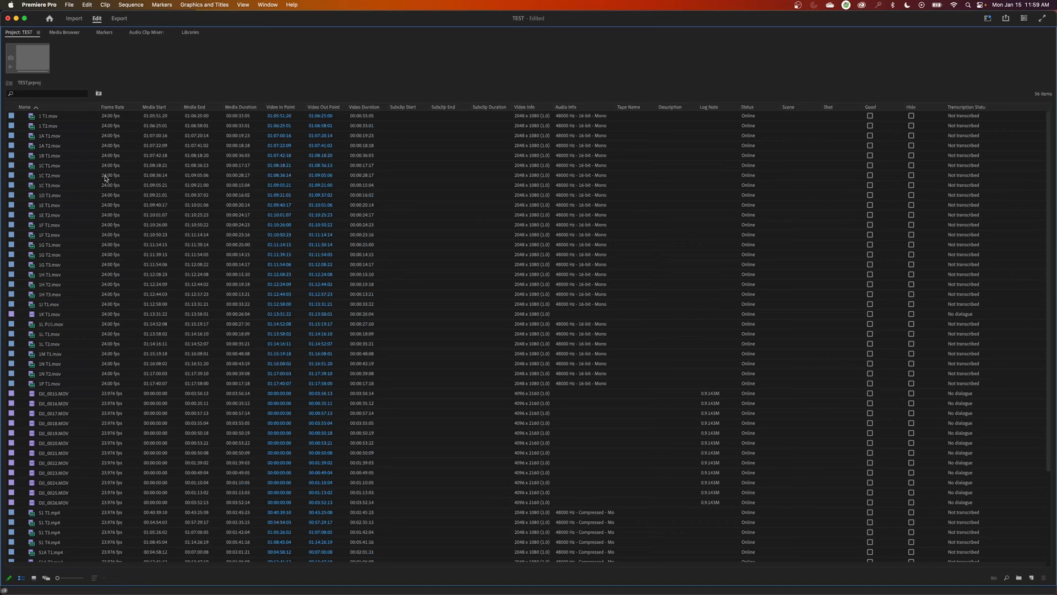
{"action": "mouse_move", "coordinate": [46, 578]}
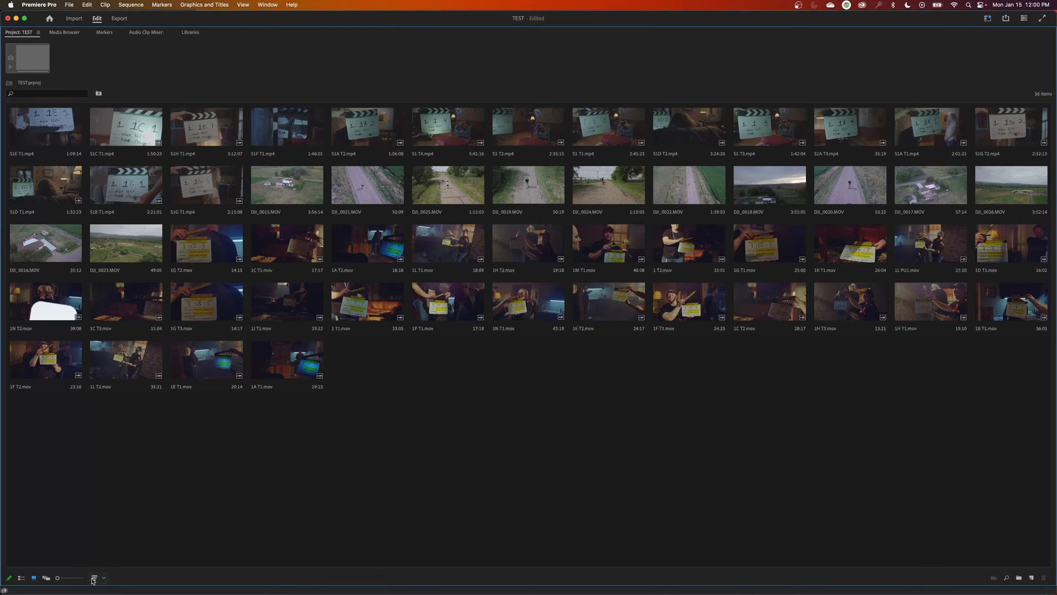
{"action": "left_click", "coordinate": [95, 578]}
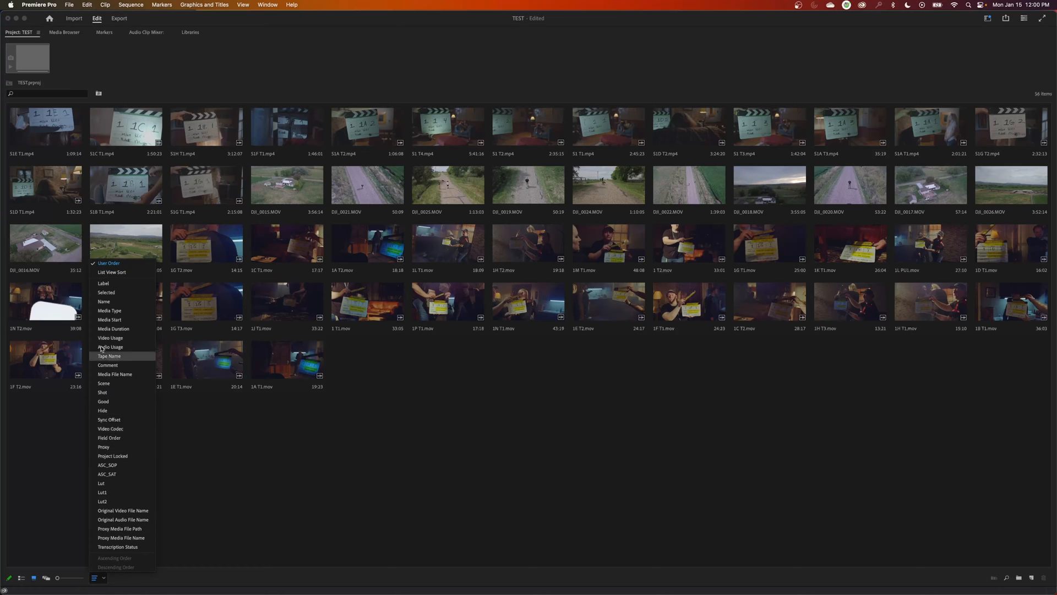
{"action": "mouse_move", "coordinate": [111, 272]}
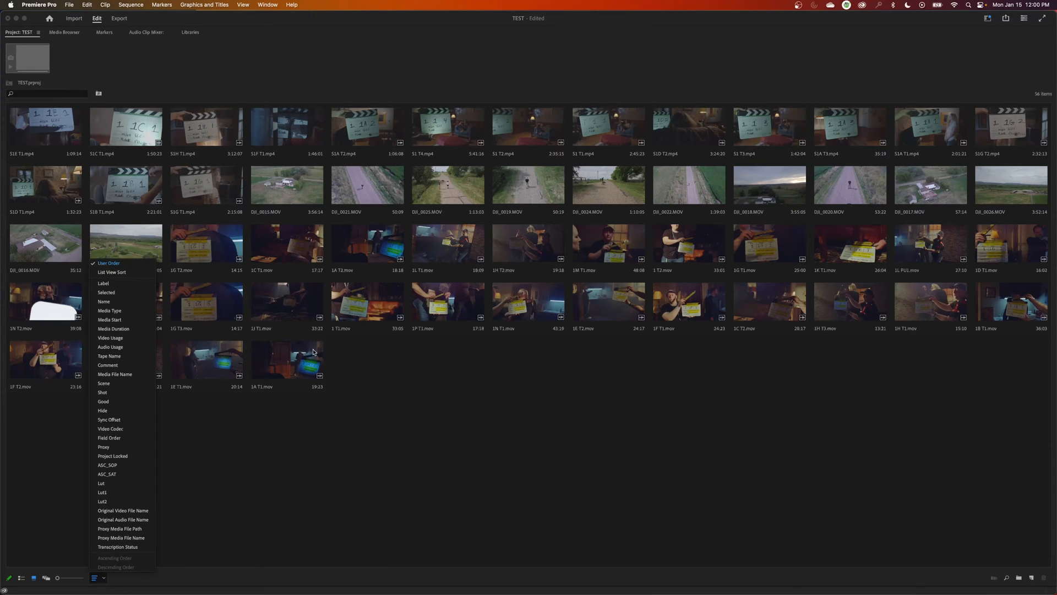
{"action": "mouse_move", "coordinate": [149, 254]}
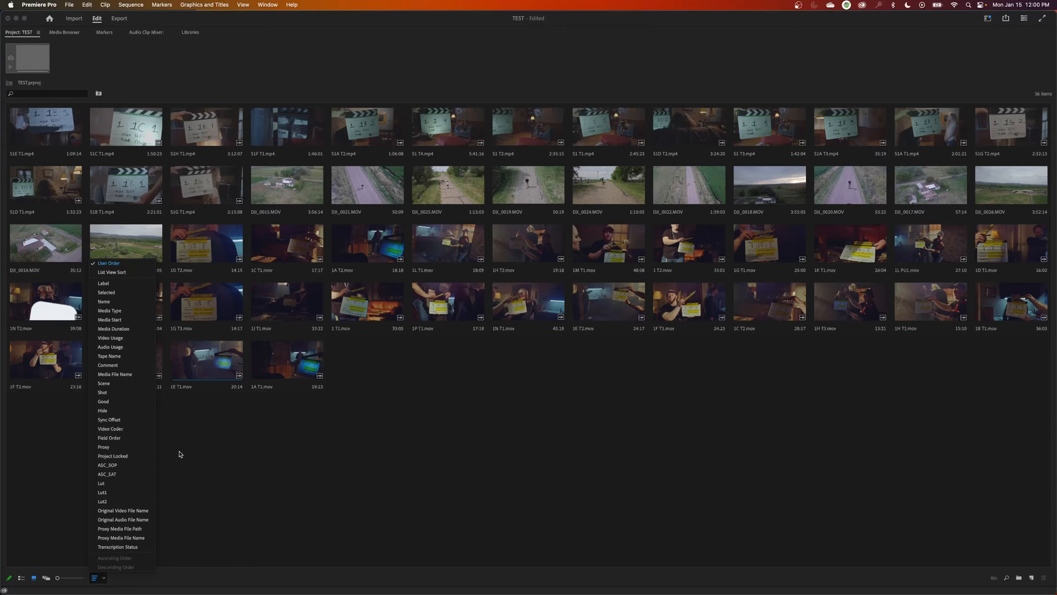
{"action": "mouse_move", "coordinate": [113, 272]}
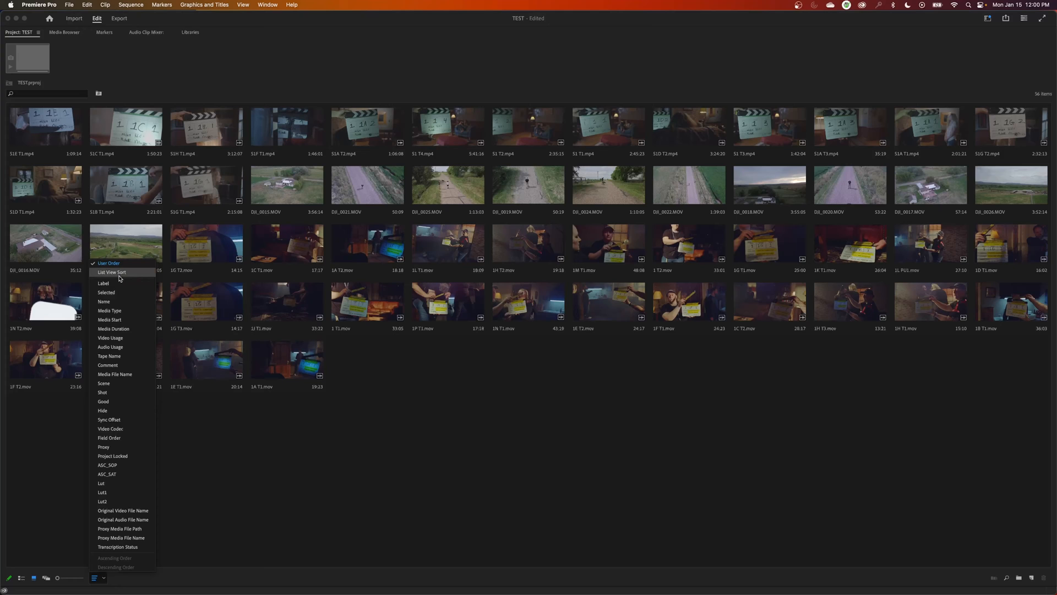
{"action": "left_click", "coordinate": [103, 301]}
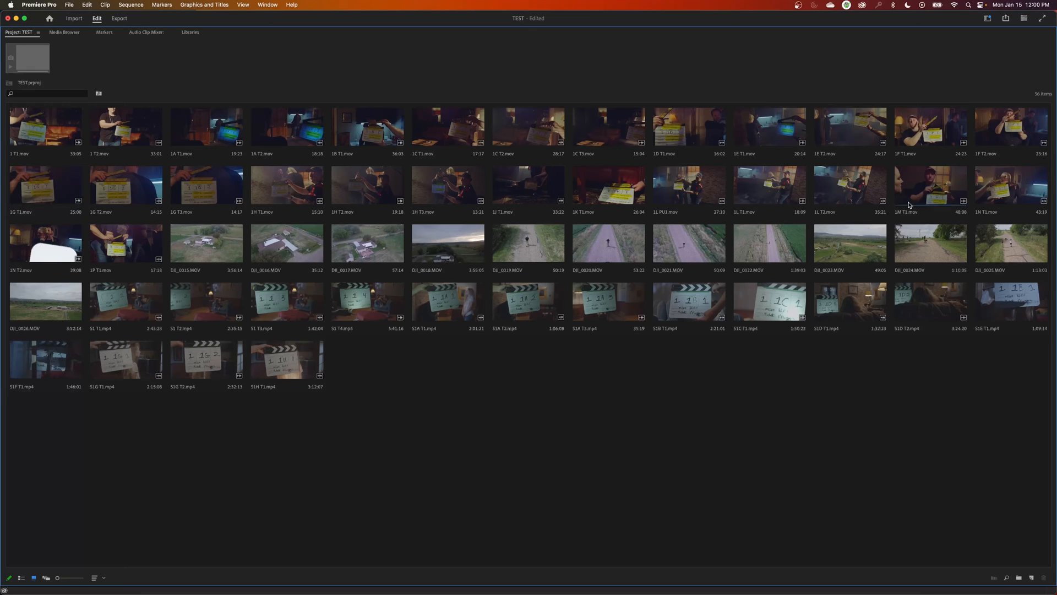
{"action": "mouse_move", "coordinate": [223, 425]}
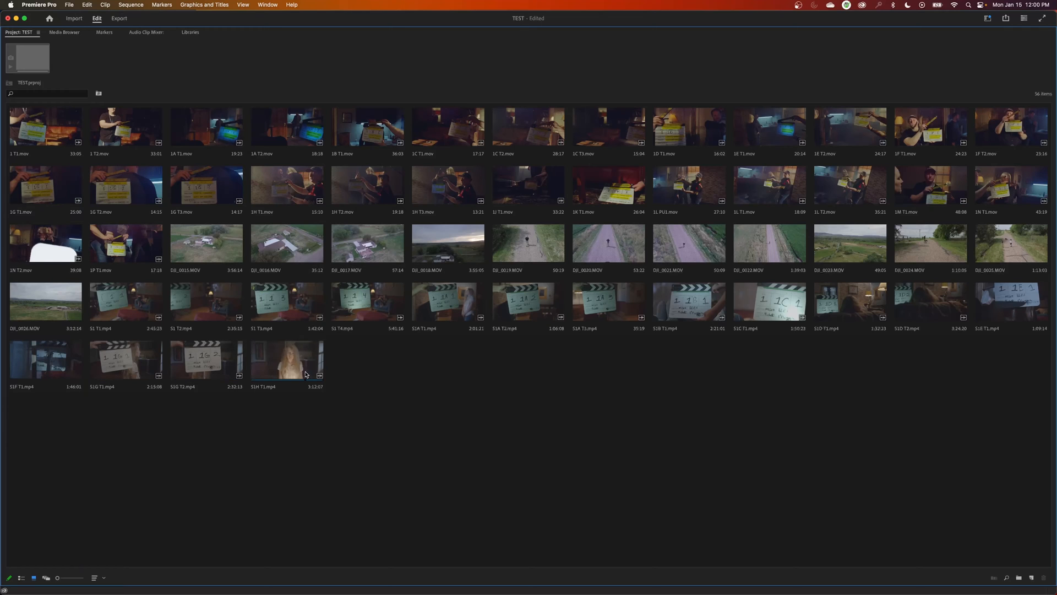
{"action": "mouse_move", "coordinate": [56, 578]}
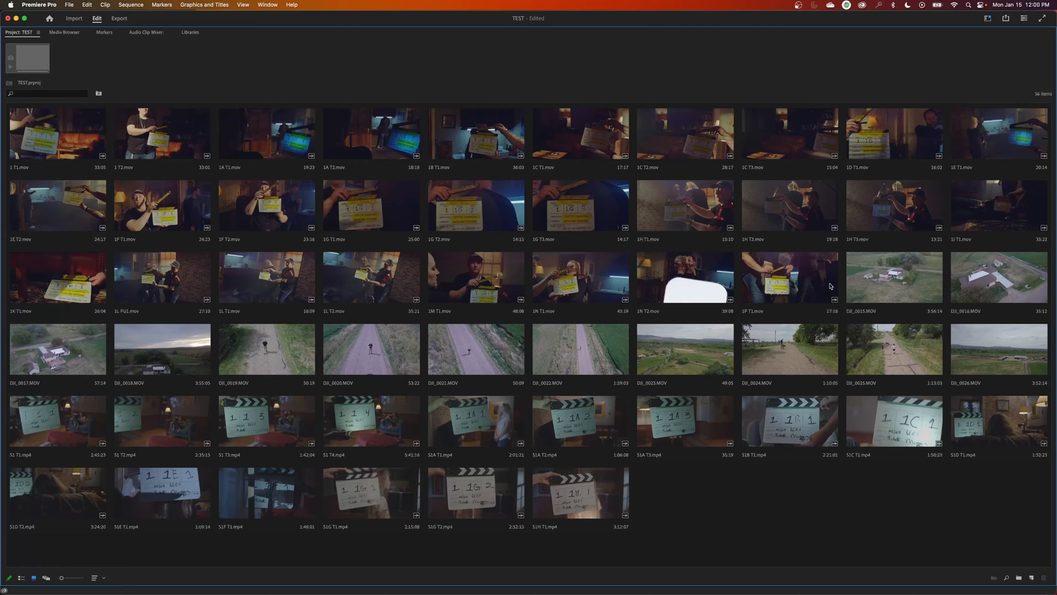
{"action": "mouse_move", "coordinate": [848, 356]}
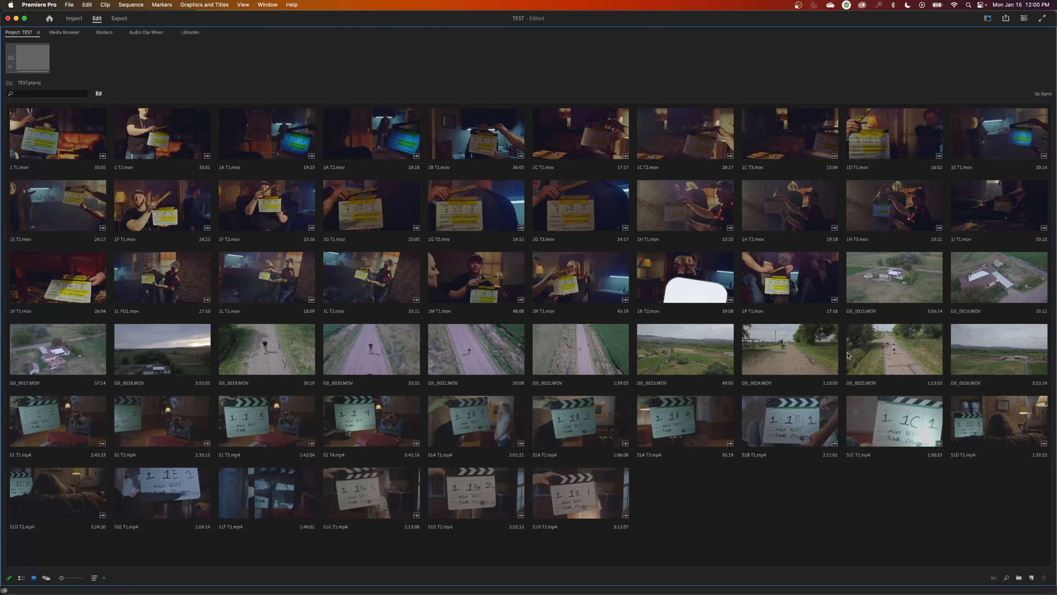
{"action": "mouse_move", "coordinate": [398, 430]}
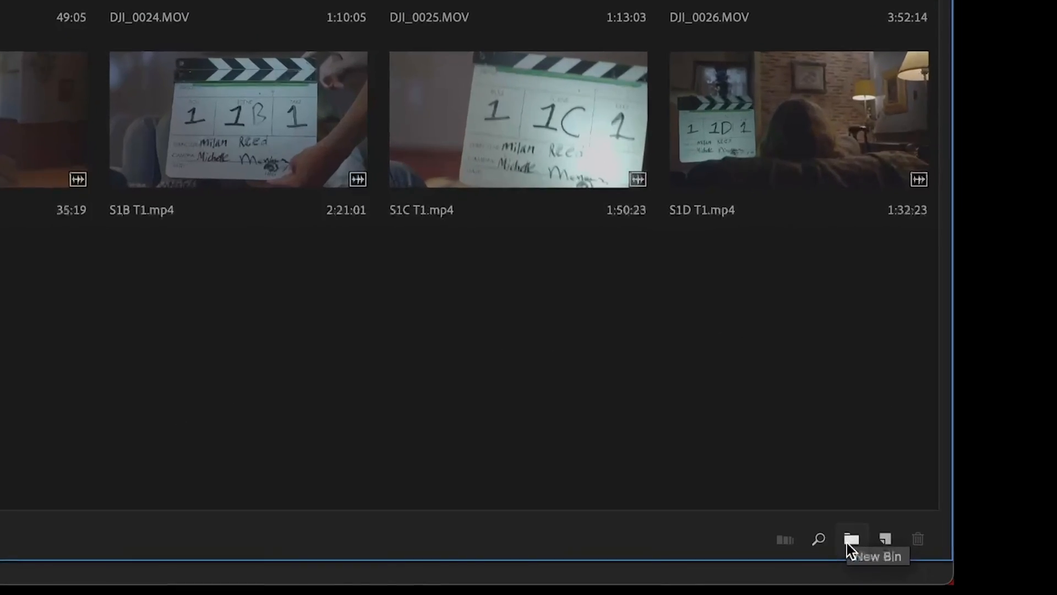
Create new bins named FIGHT SCENE, DRONE FOOTAGE and SHORT FILM
{"action": "left_click", "coordinate": [852, 539]}
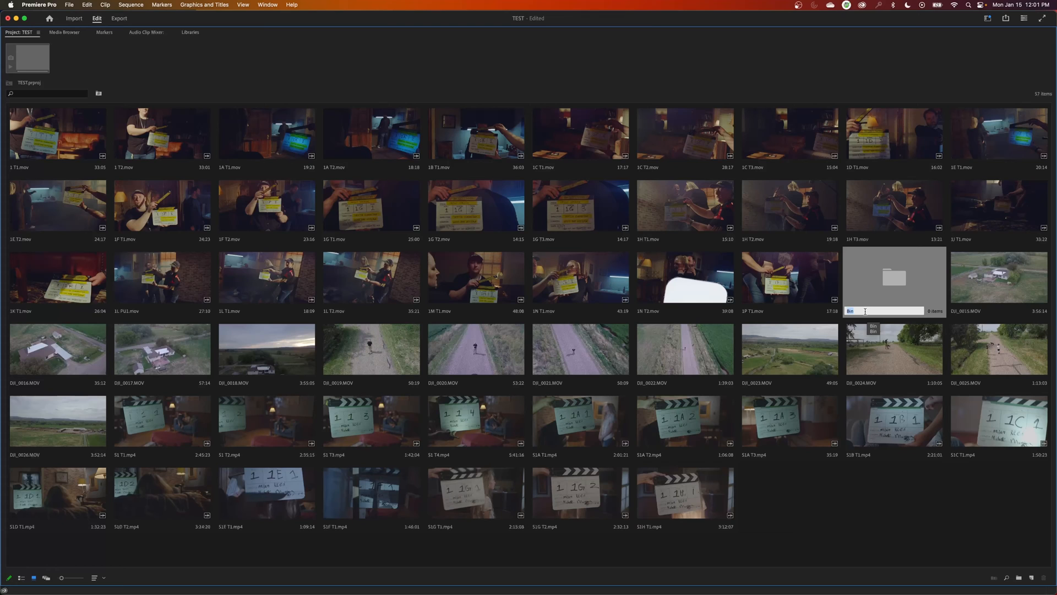
{"action": "type", "text": "FIGHT SCENE"}
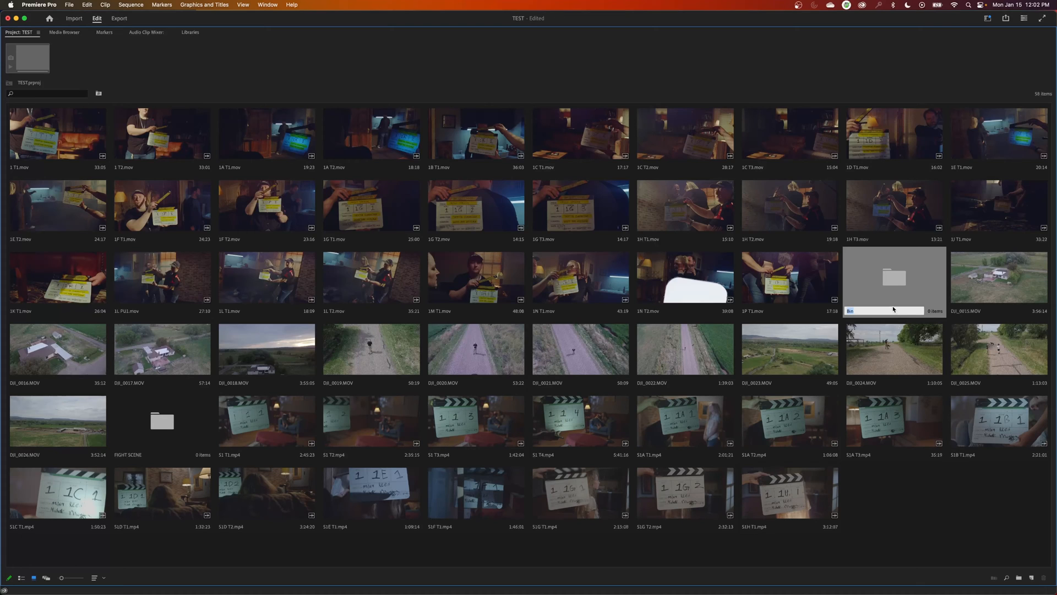
{"action": "mouse_move", "coordinate": [895, 422]}
{"action": "type", "text": "DRONE FOOTAGE"}
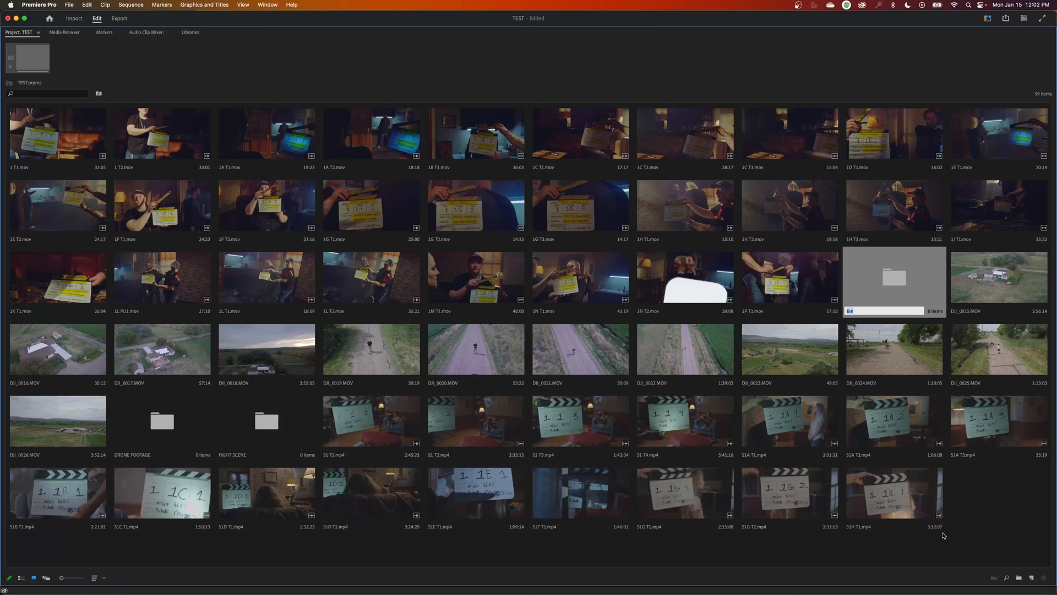
{"action": "type", "text": "SHORT FILM"}
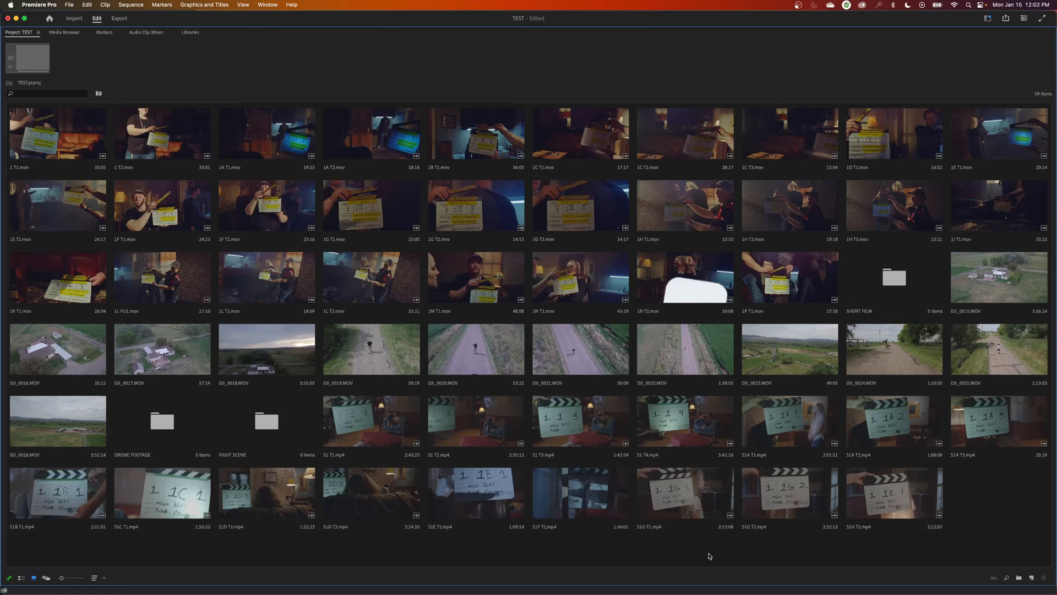
{"action": "mouse_move", "coordinate": [428, 304]}
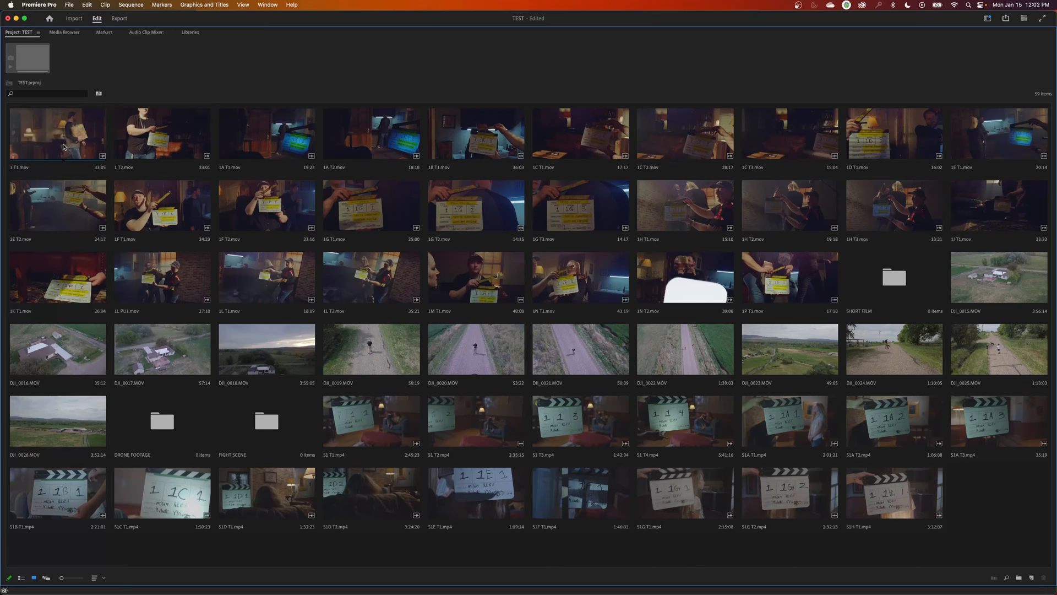
Select 1 T1.mov through the last fight clip and drop all 28 into FIGHT SCENE
{"action": "left_click", "coordinate": [57, 133]}
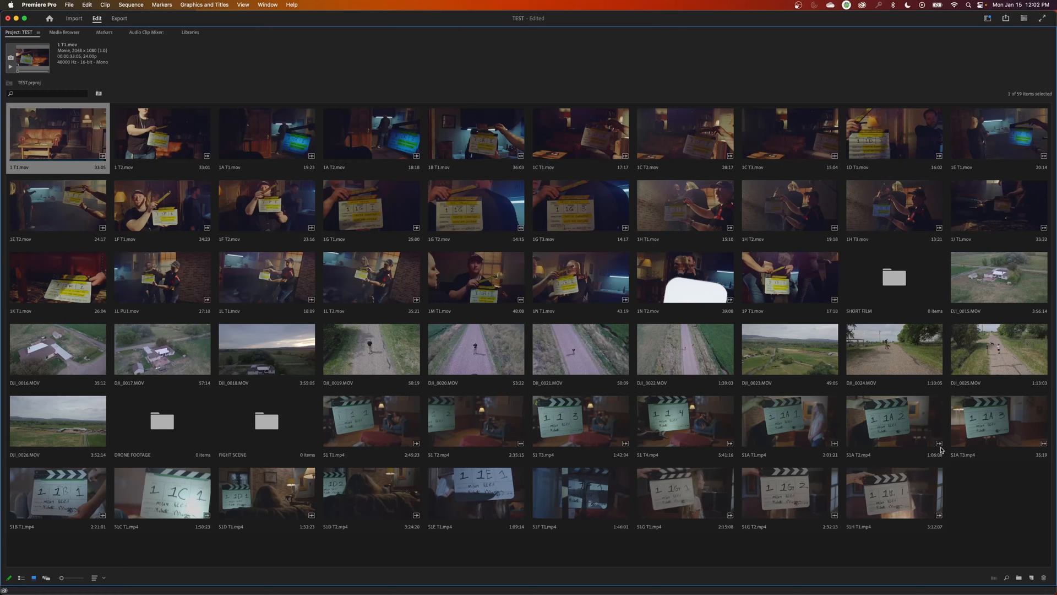
{"action": "mouse_move", "coordinate": [828, 312]}
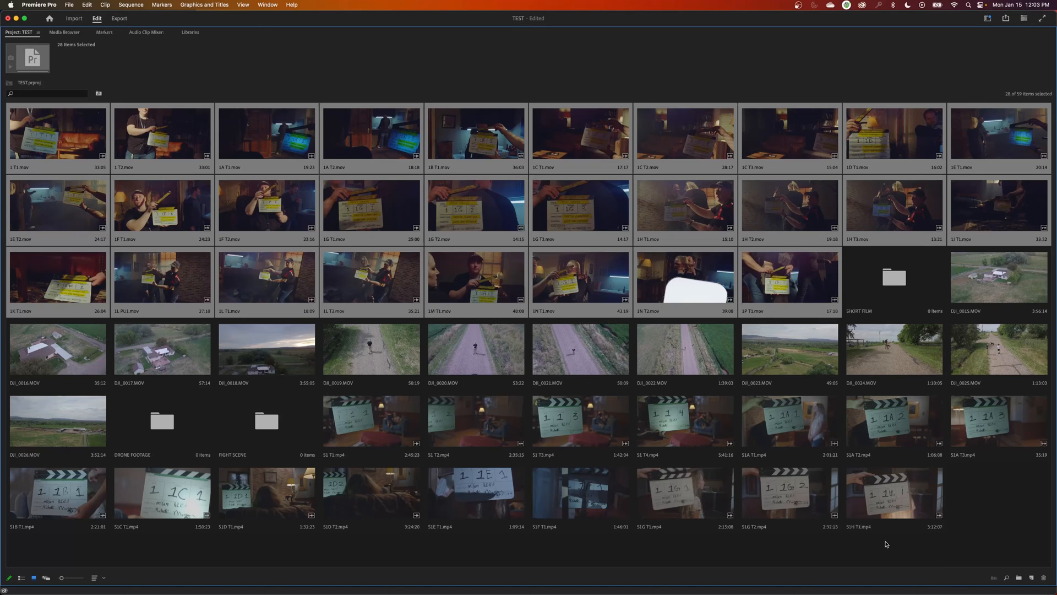
{"action": "mouse_move", "coordinate": [475, 496]}
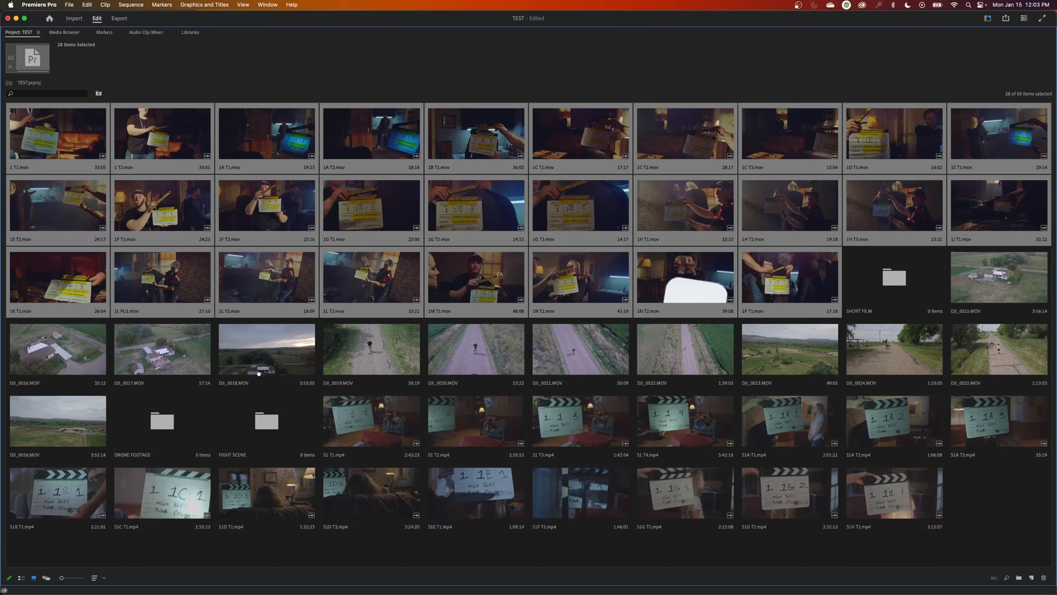
{"action": "left_click", "coordinate": [265, 421]}
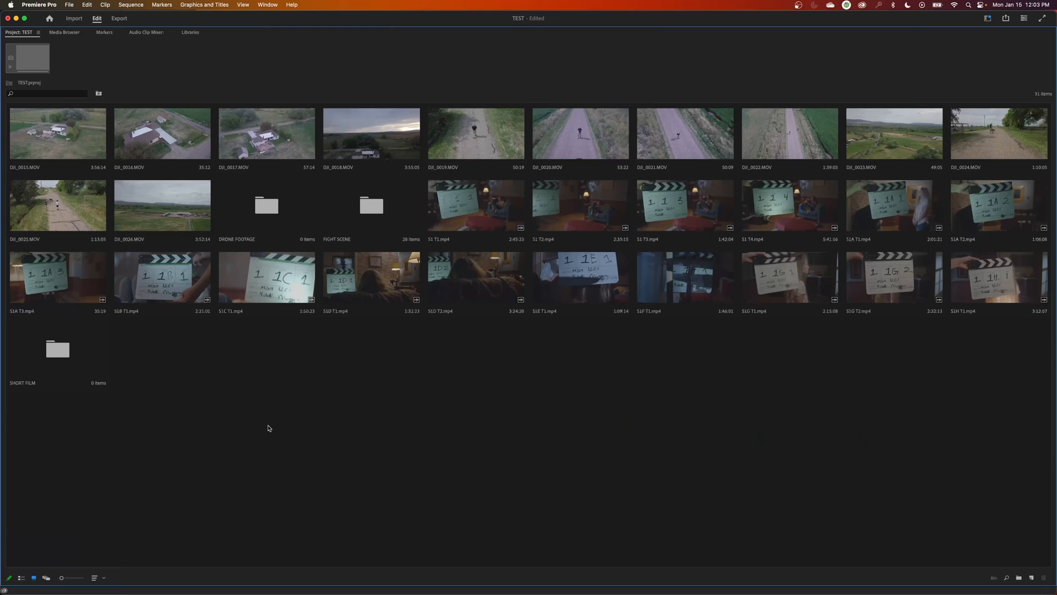
{"action": "mouse_move", "coordinate": [236, 355]}
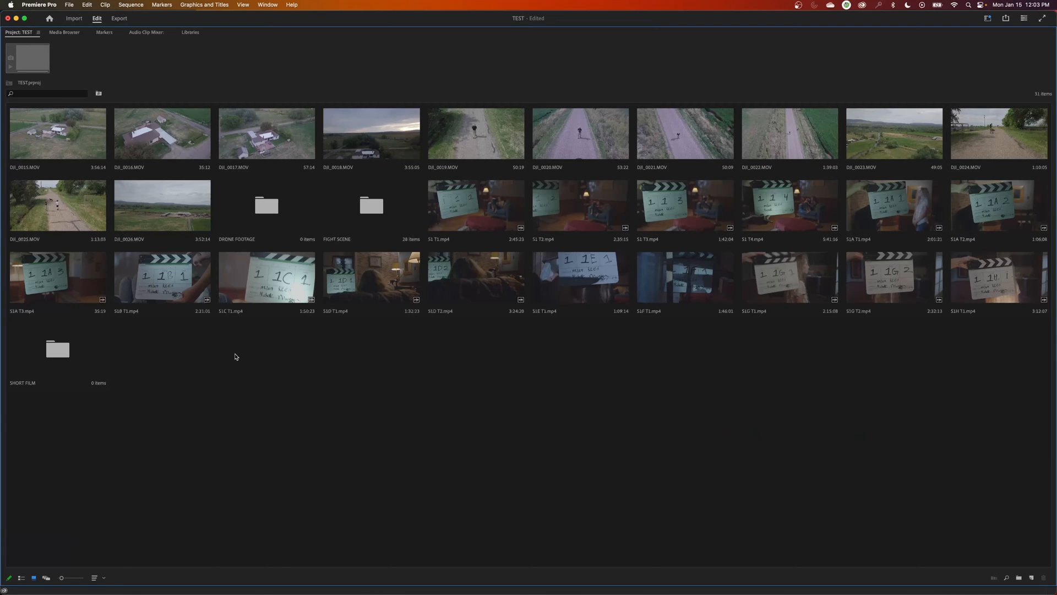
Select the DJI clips from DJI_0015 onward in batches and drop them into DRONE FOOTAGE
{"action": "left_click", "coordinate": [58, 135]}
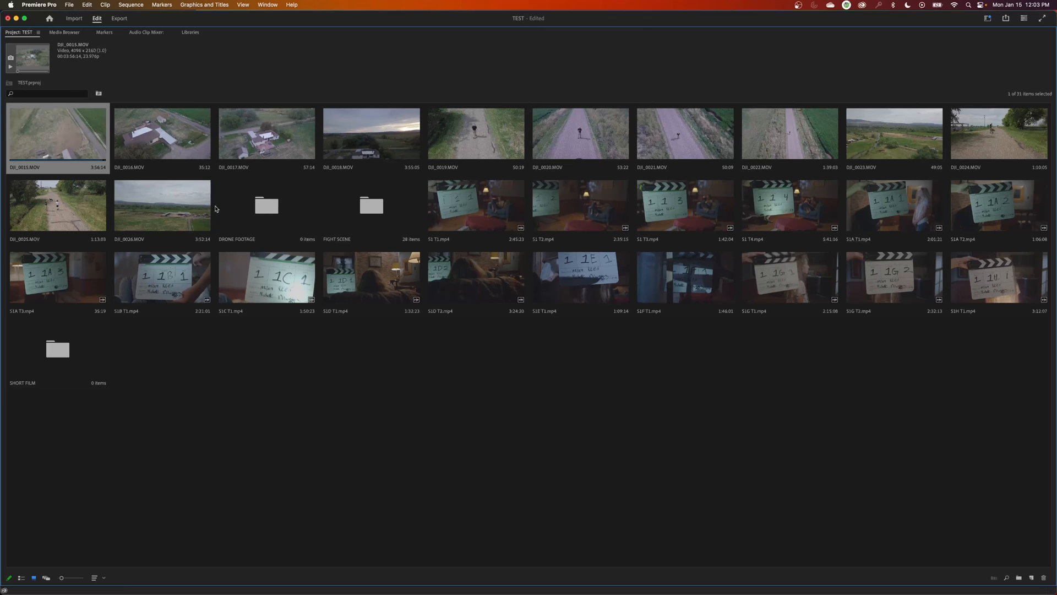
{"action": "mouse_move", "coordinate": [779, 130]}
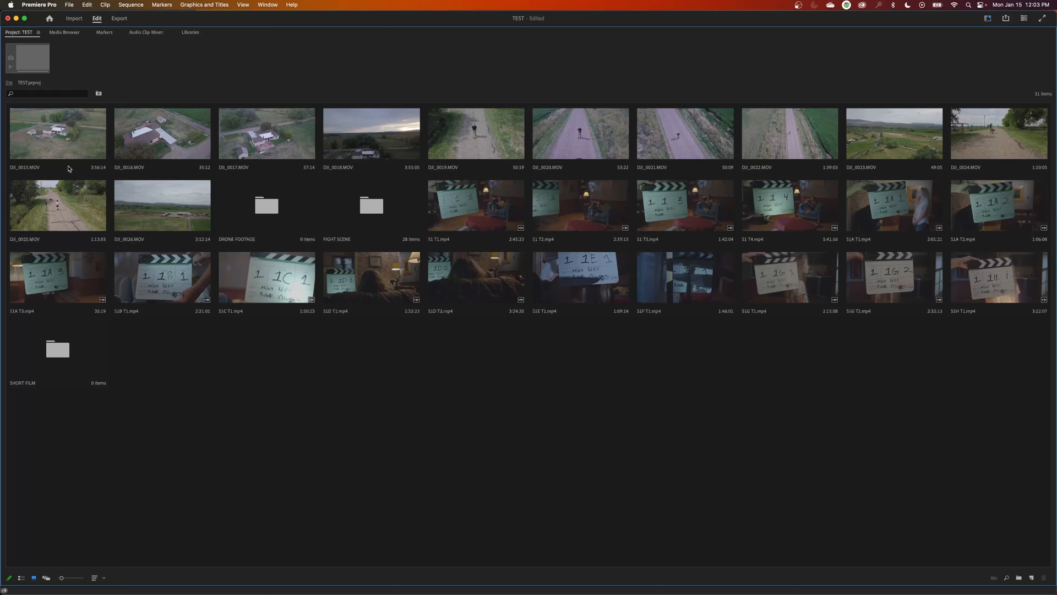
{"action": "left_click", "coordinate": [58, 135]}
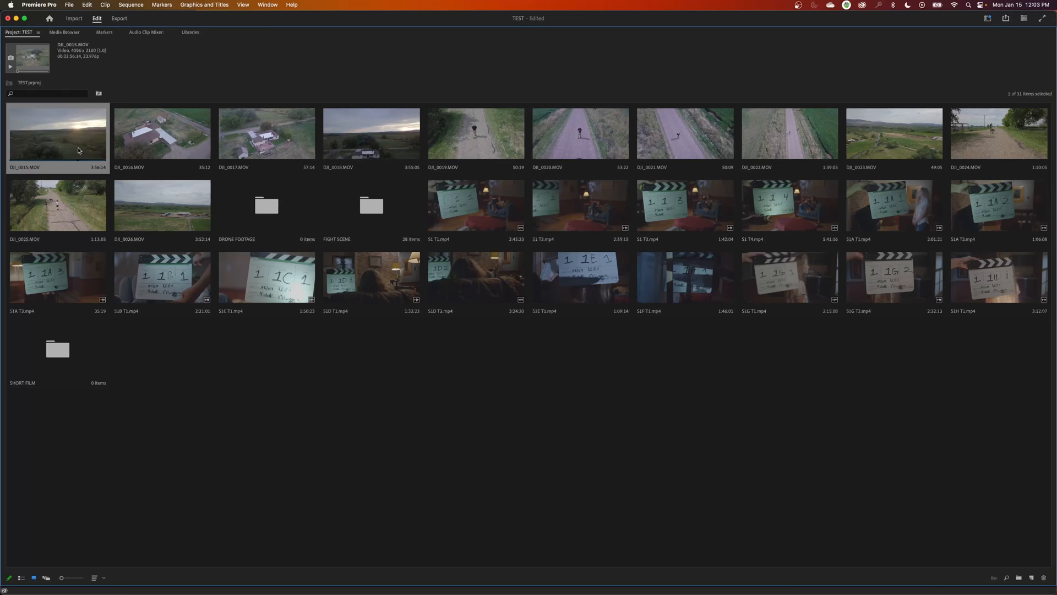
{"action": "left_click", "coordinate": [580, 134]}
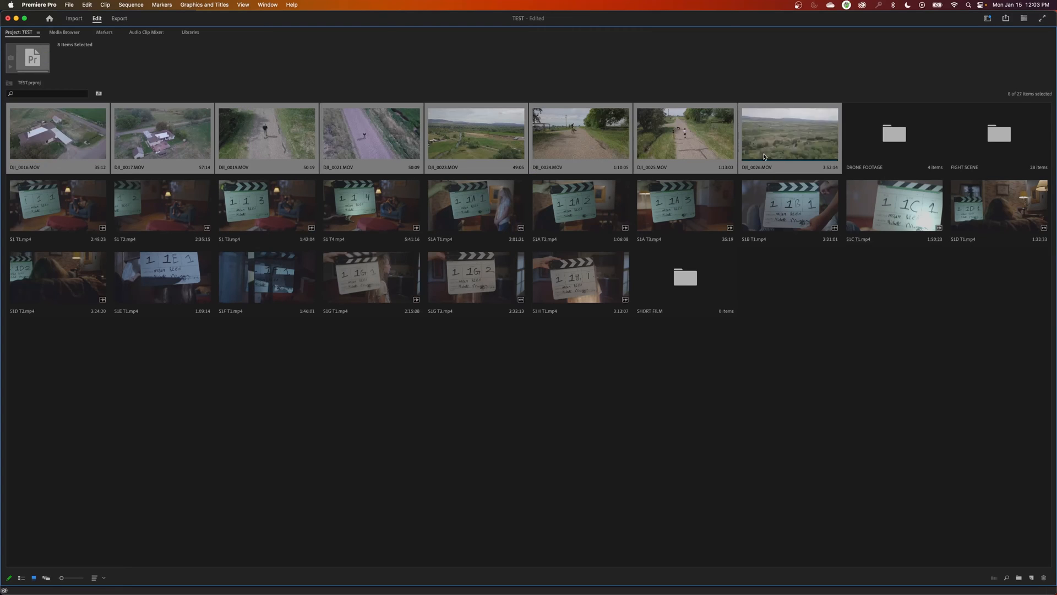
{"action": "left_click", "coordinate": [894, 135]}
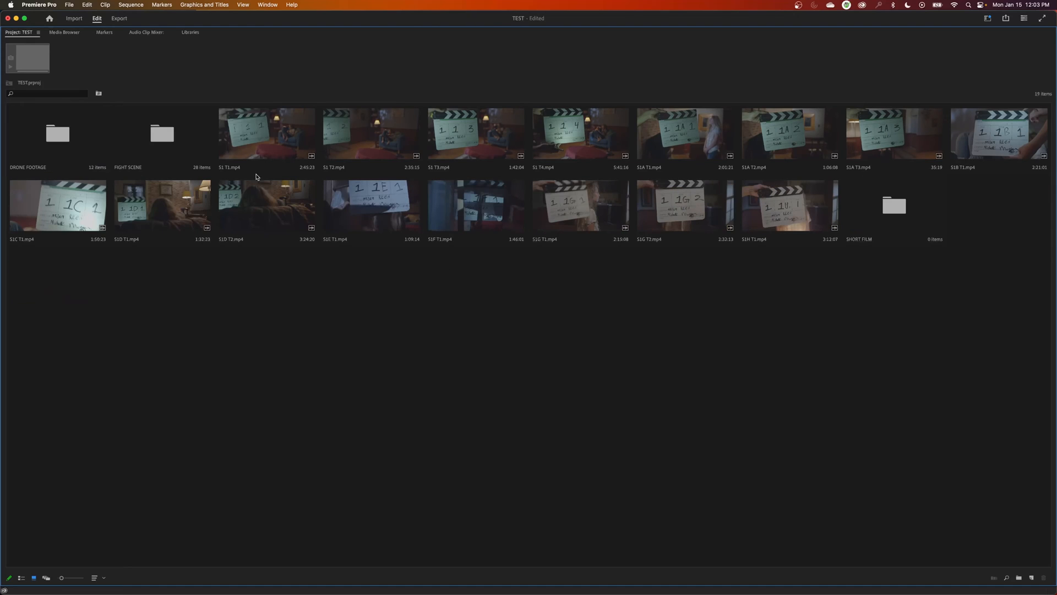
Select S1 T1.mp4 as the start of the short film clip batch
{"action": "left_click", "coordinate": [266, 133]}
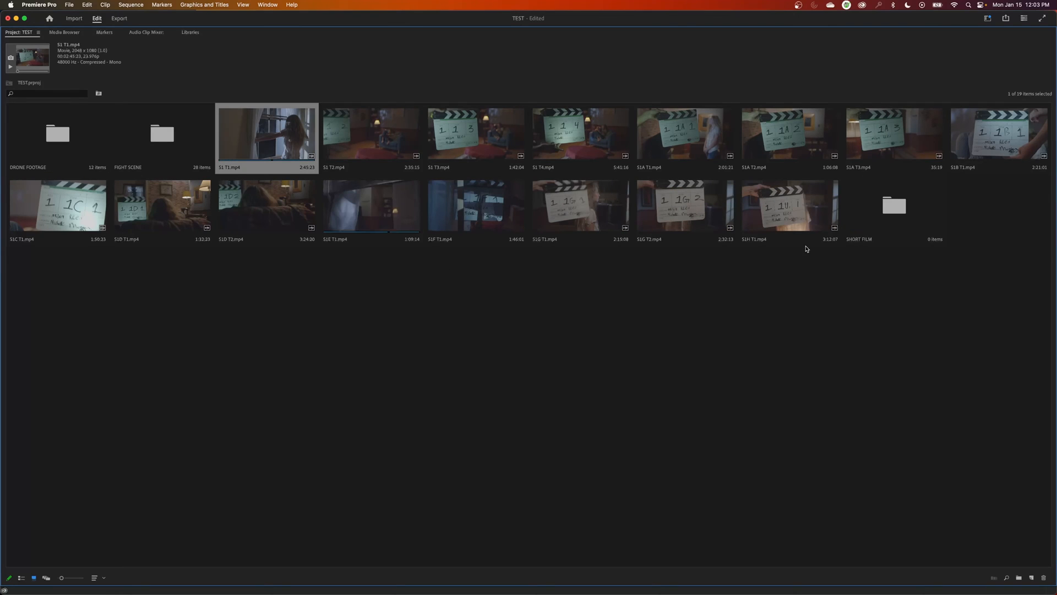
{"action": "mouse_move", "coordinate": [785, 229]}
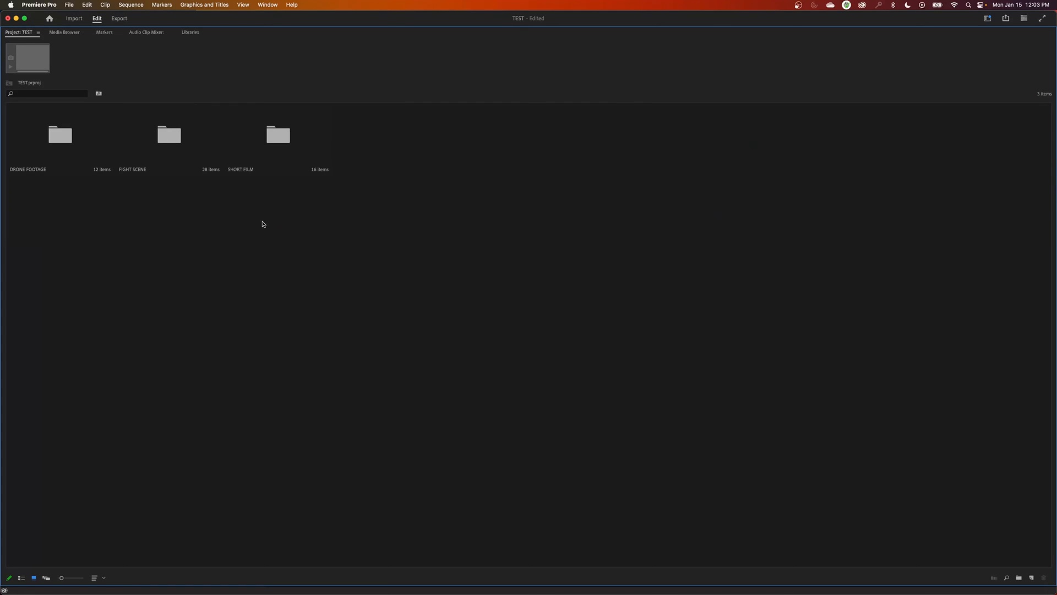
{"action": "mouse_move", "coordinate": [17, 542]}
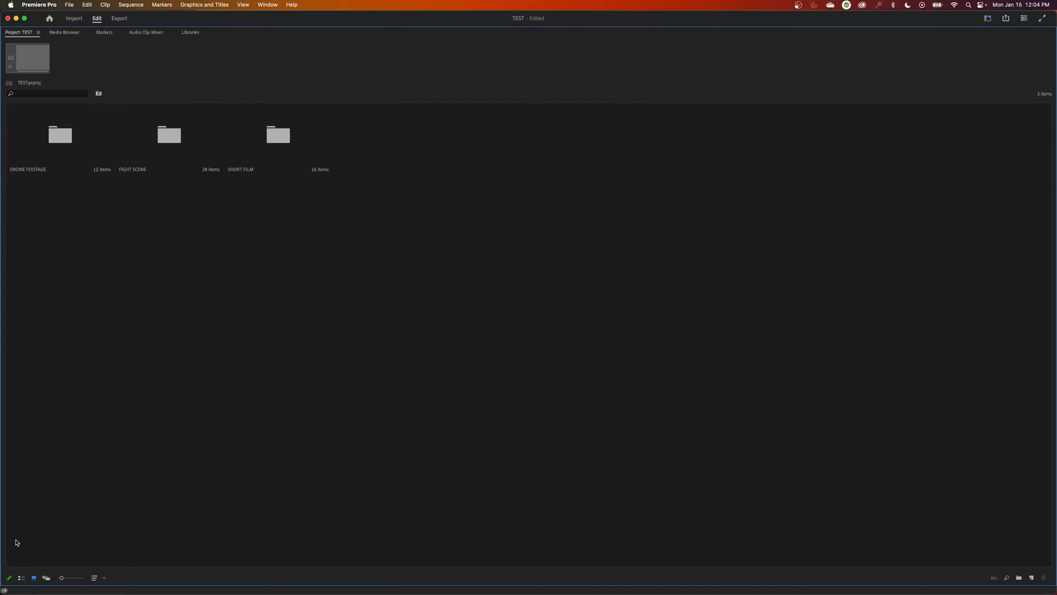
{"action": "mouse_move", "coordinate": [22, 578]}
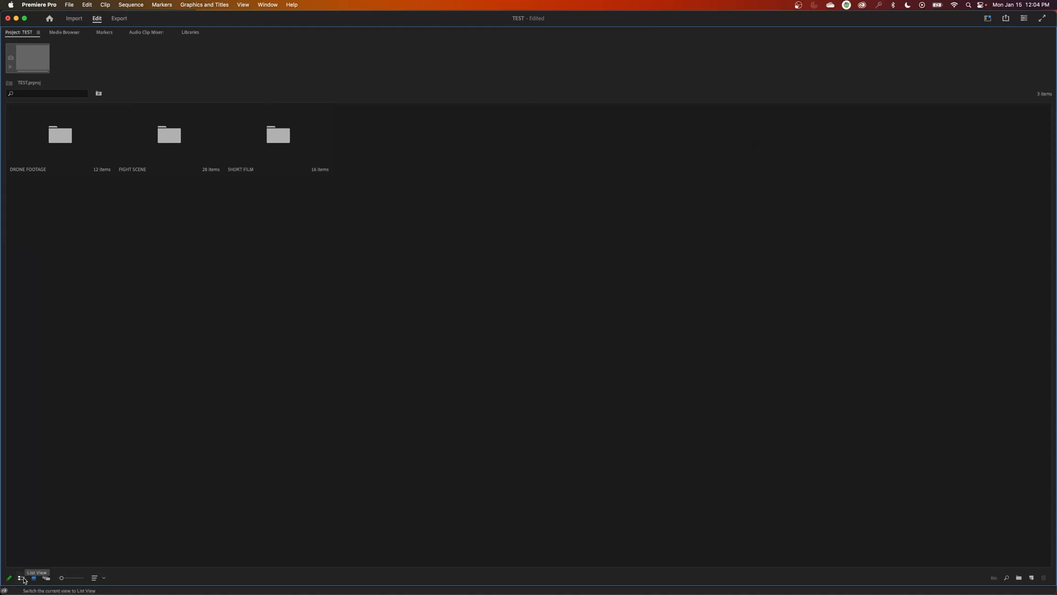
Switch to List View and briefly expand the DRONE FOOTAGE bin to check its clips
{"action": "left_click", "coordinate": [19, 579]}
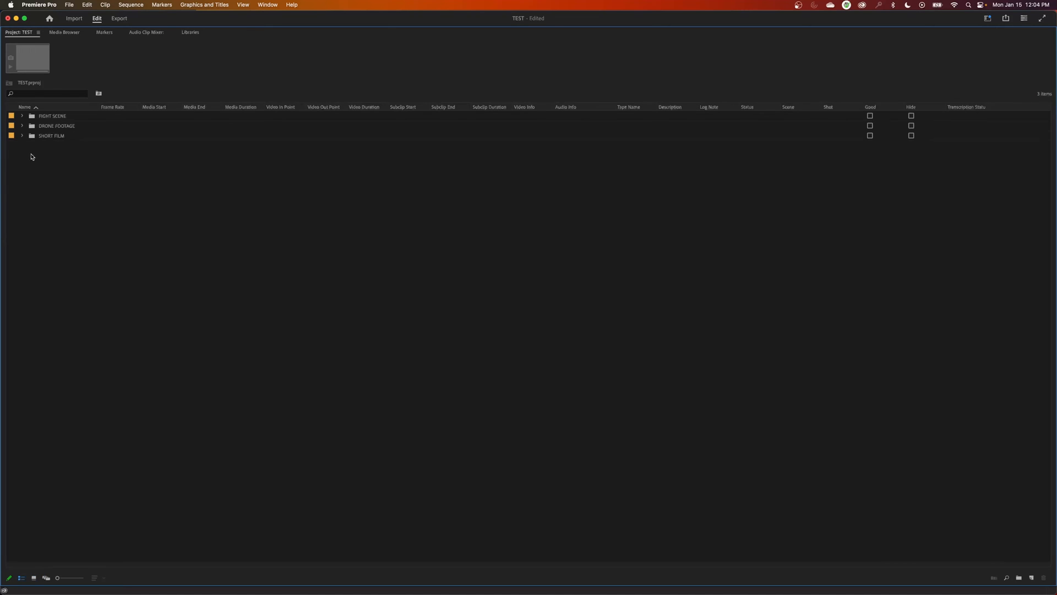
{"action": "left_click", "coordinate": [22, 116]}
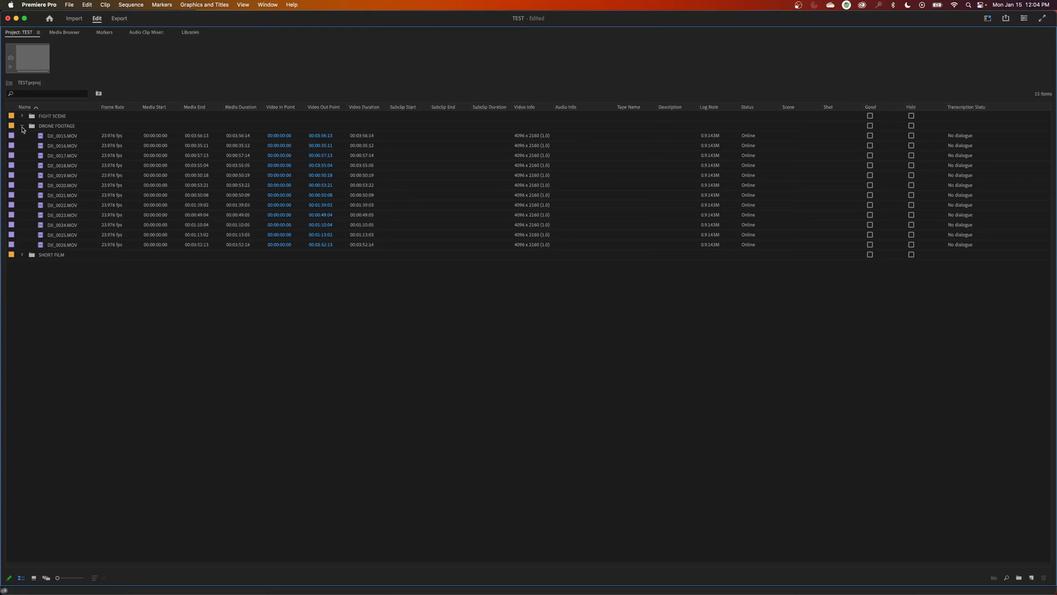
{"action": "left_click", "coordinate": [22, 126]}
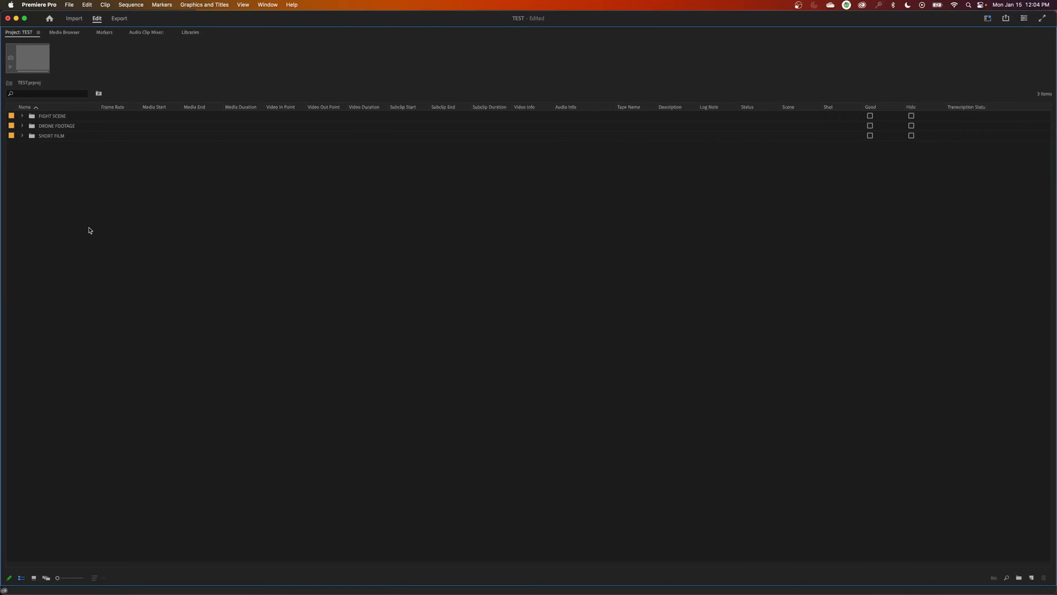
{"action": "mouse_move", "coordinate": [65, 179]}
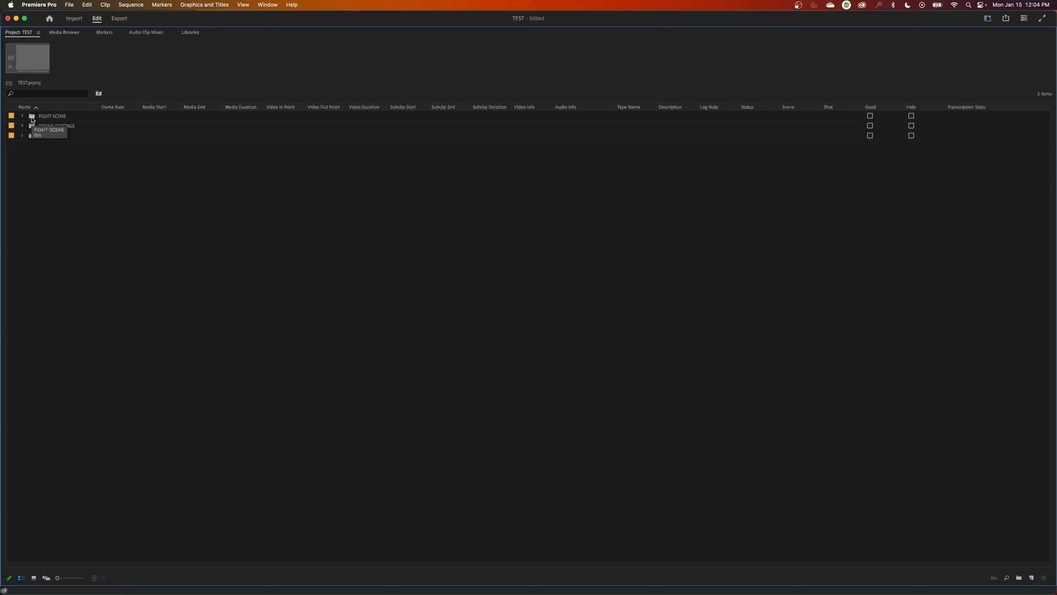
Open the FIGHT SCENE bin in its own tab and show its 28 clips as thumbnails
{"action": "double_click", "coordinate": [51, 116]}
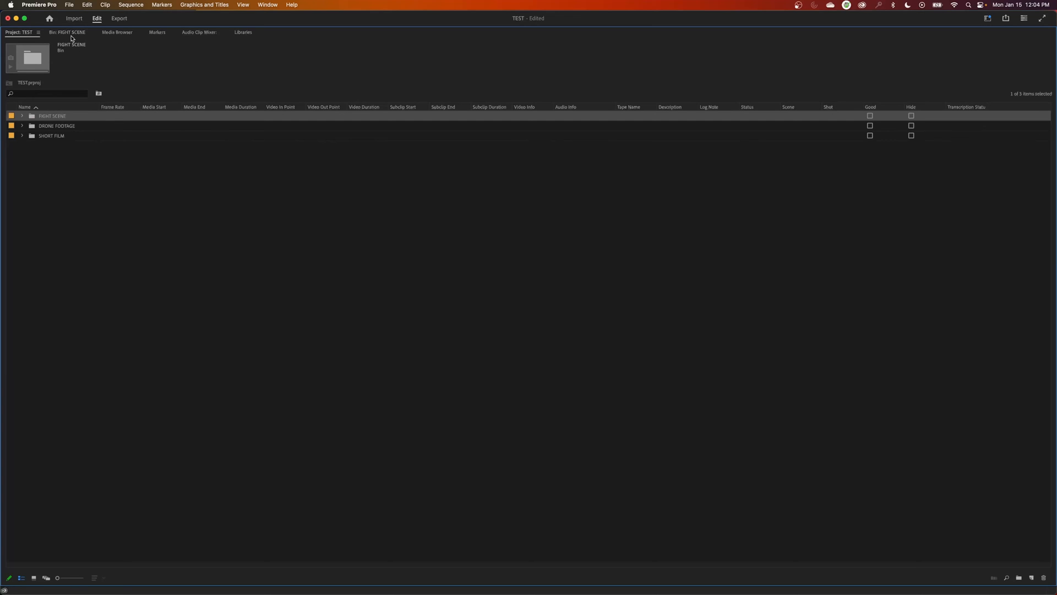
{"action": "double_click", "coordinate": [52, 116]}
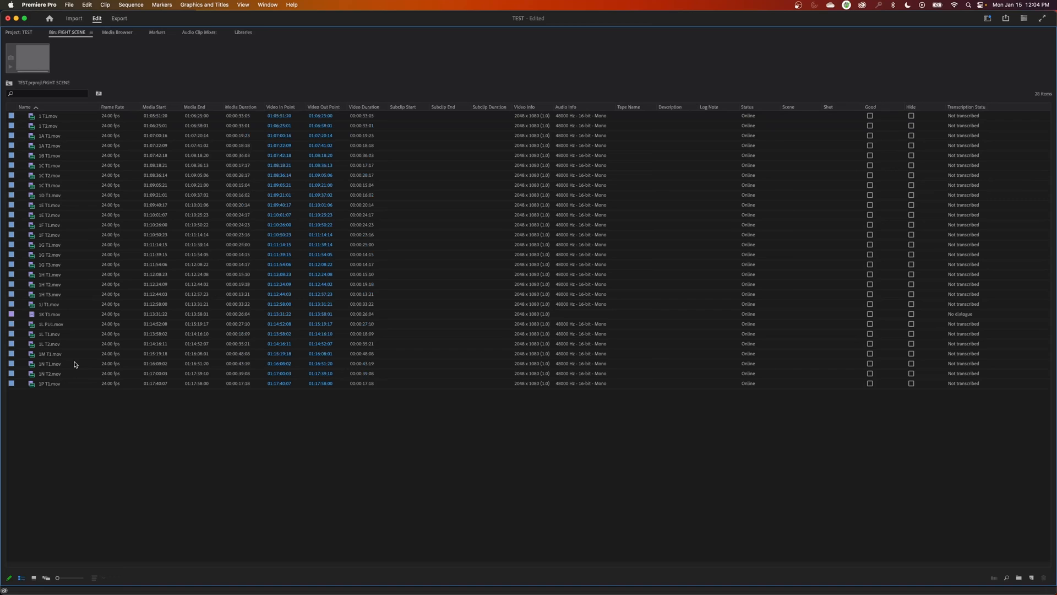
{"action": "mouse_move", "coordinate": [44, 577]}
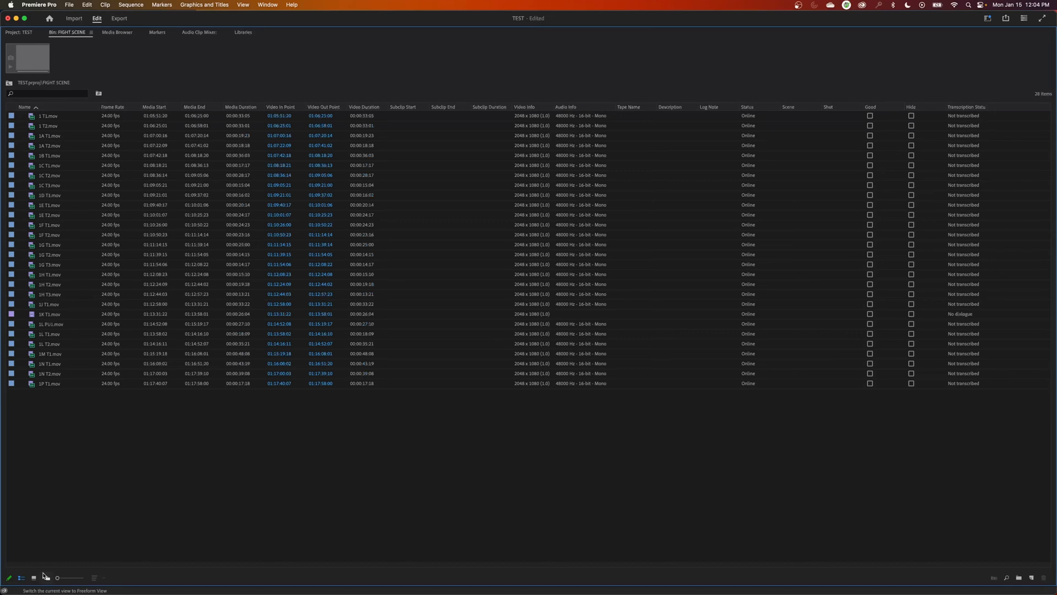
{"action": "left_click", "coordinate": [32, 577]}
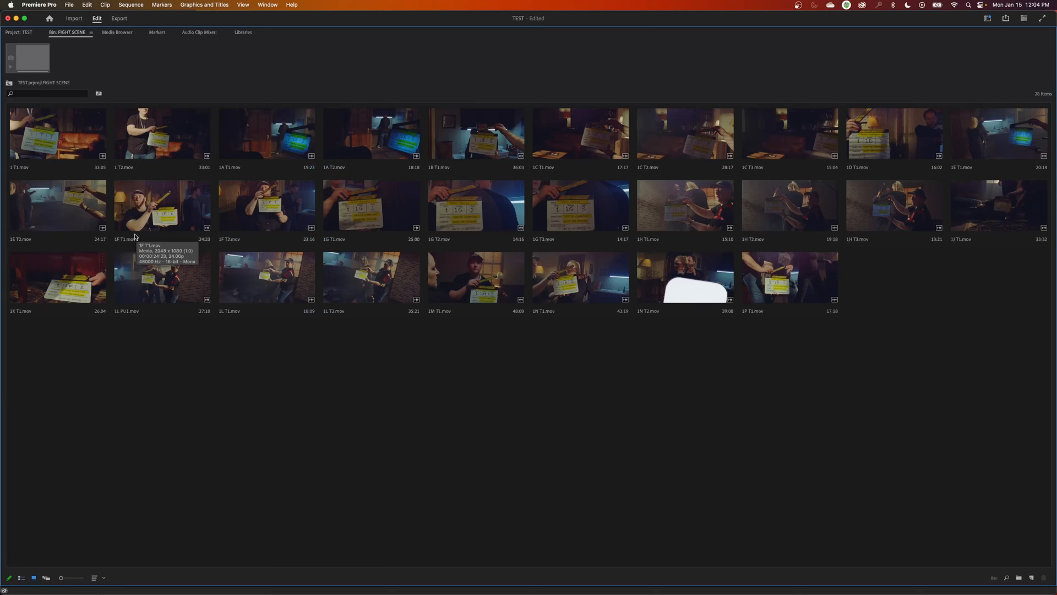
{"action": "left_click", "coordinate": [95, 578]}
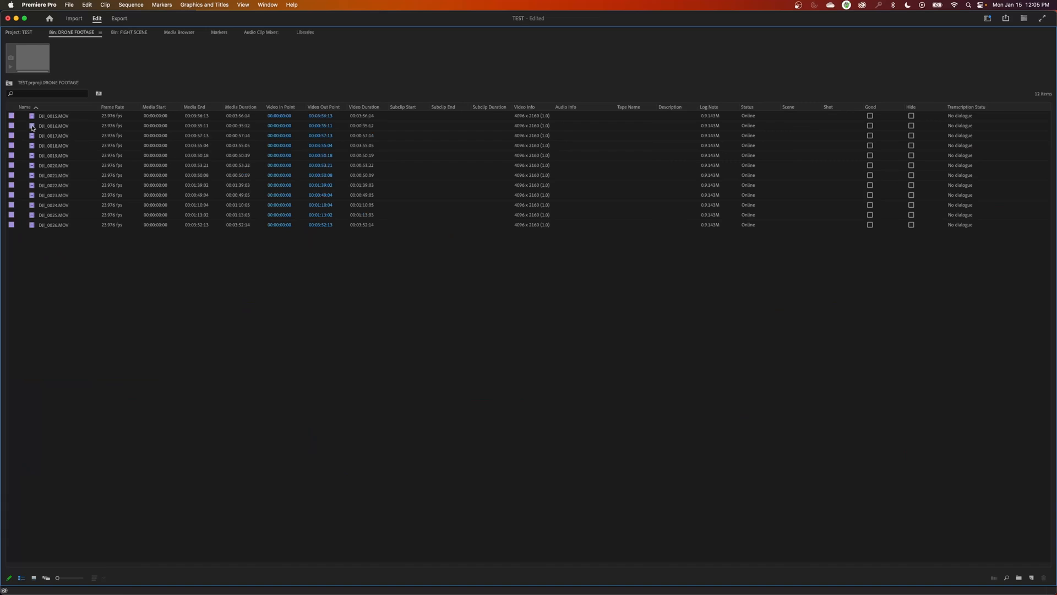
{"action": "mouse_move", "coordinate": [34, 579]}
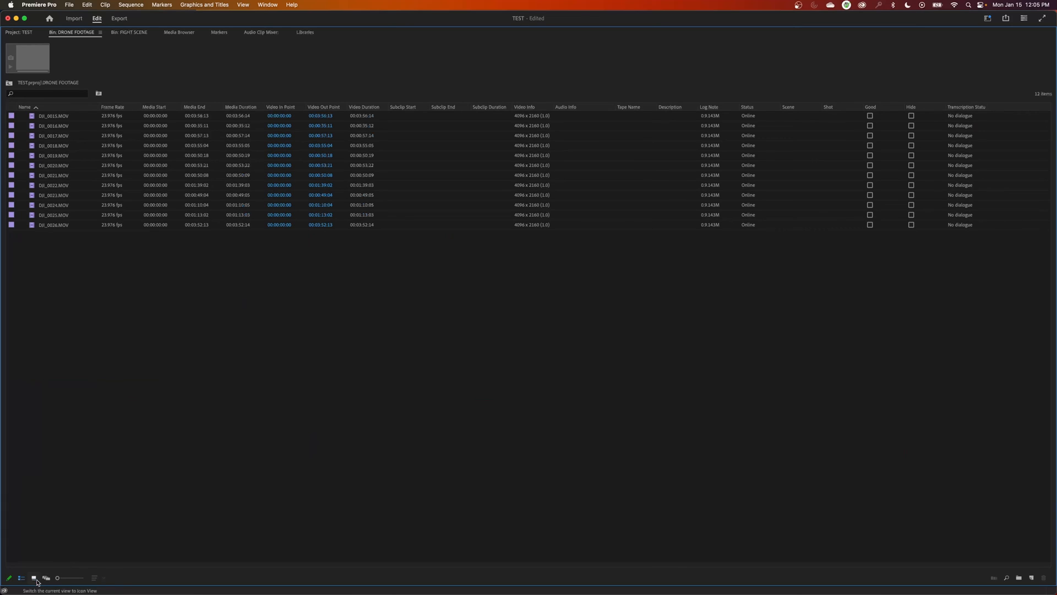
Show drone clips as thumbnails, then open the SHORT FILM bin from the Project: TEST tab
{"action": "left_click", "coordinate": [46, 578]}
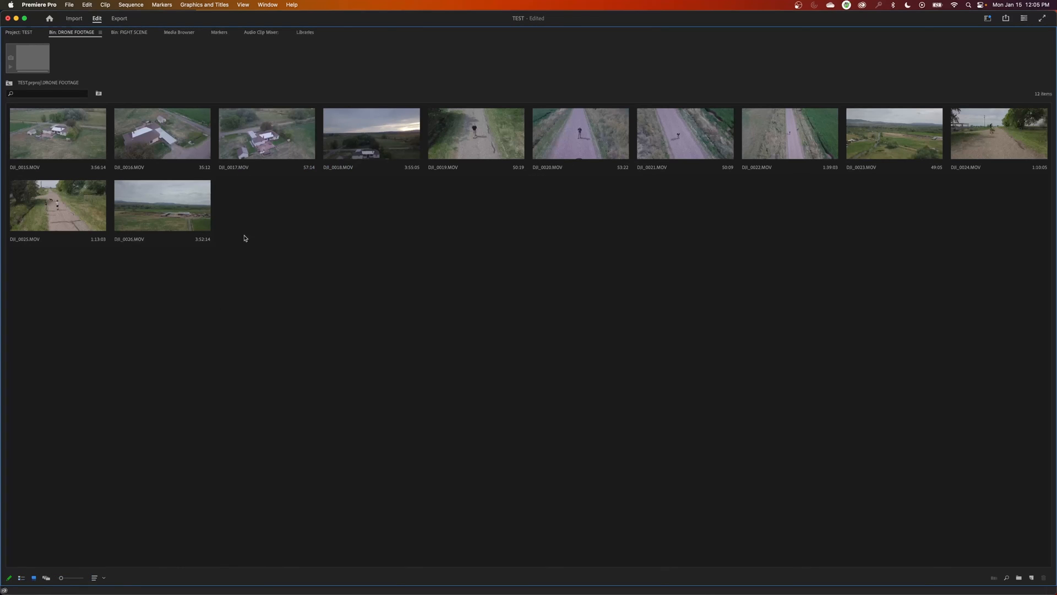
{"action": "left_click", "coordinate": [21, 578]}
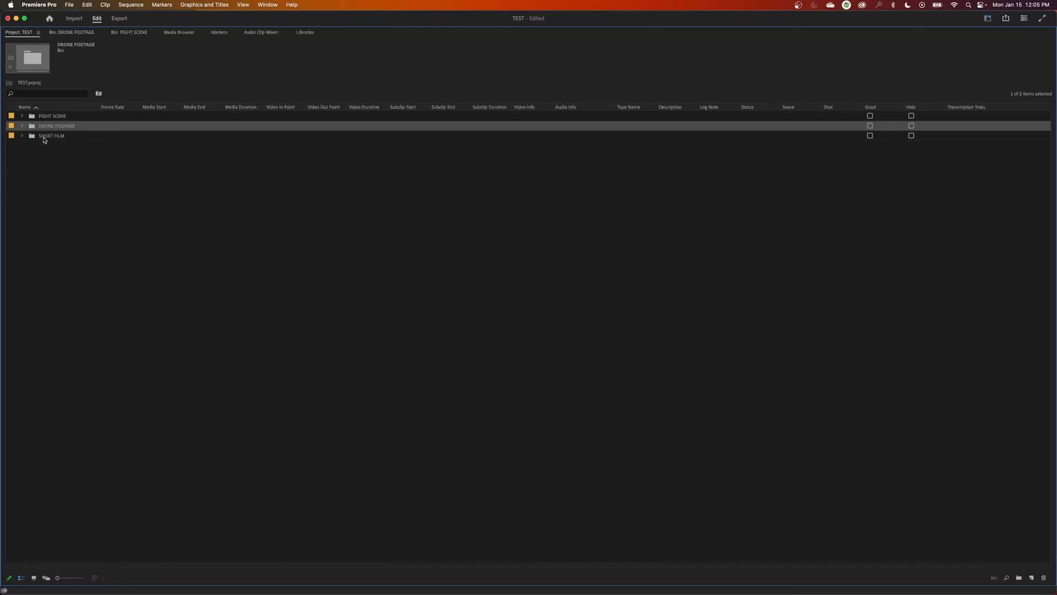
{"action": "double_click", "coordinate": [51, 135]}
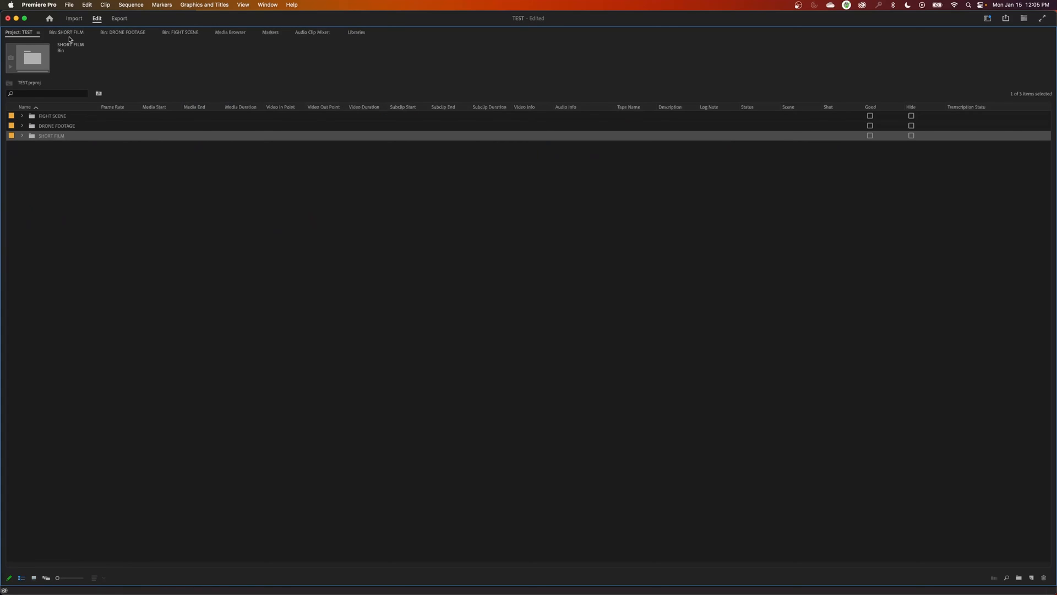
{"action": "mouse_move", "coordinate": [73, 34]}
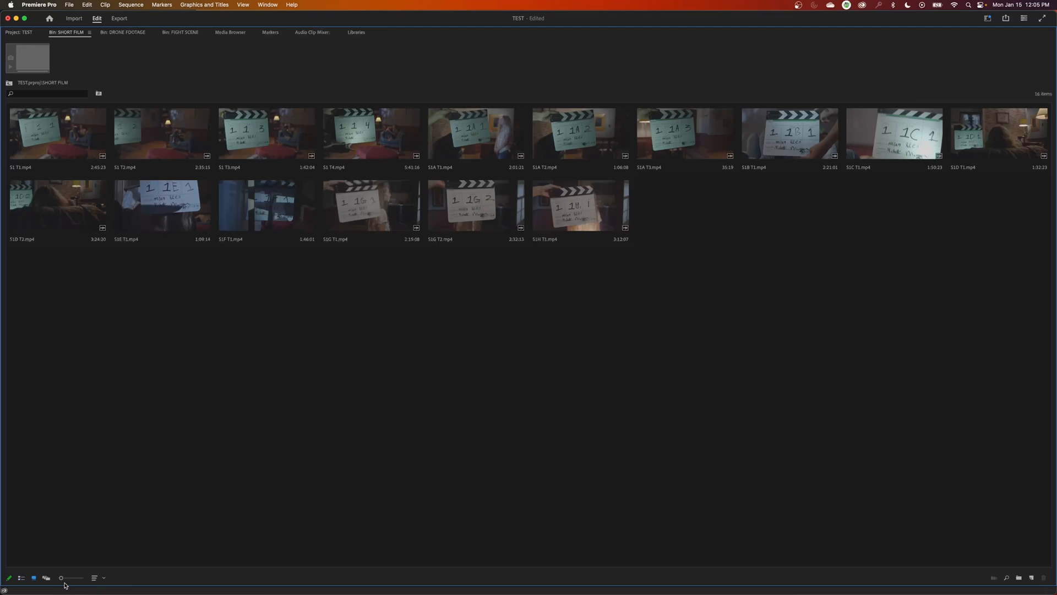
{"action": "left_click", "coordinate": [21, 578]}
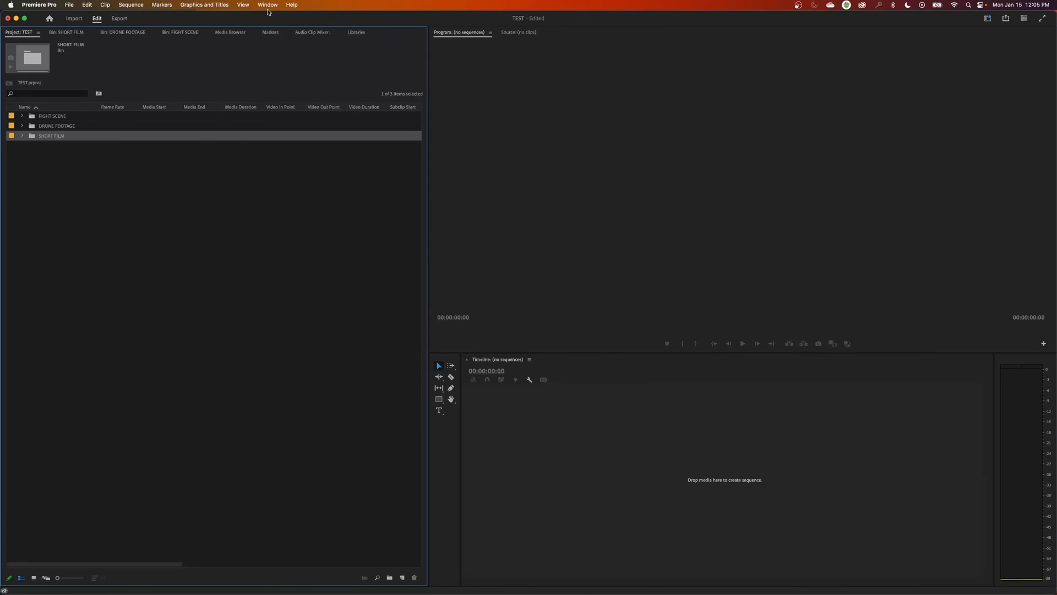
{"action": "mouse_move", "coordinate": [269, 9]}
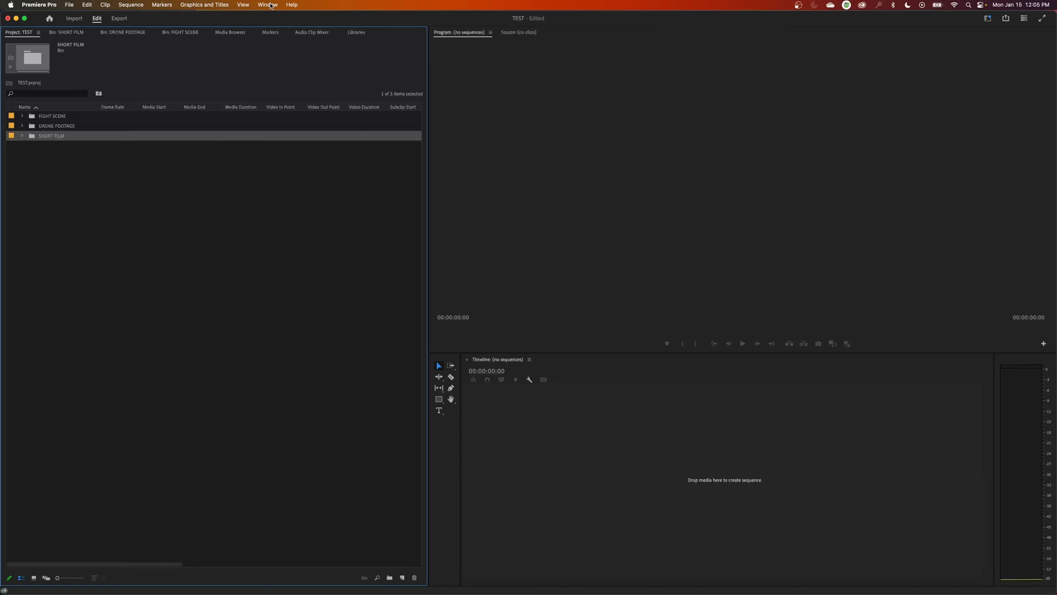
Restore the standard editing layout, leaving the Workspaces menu unchanged
{"action": "left_click", "coordinate": [267, 5]}
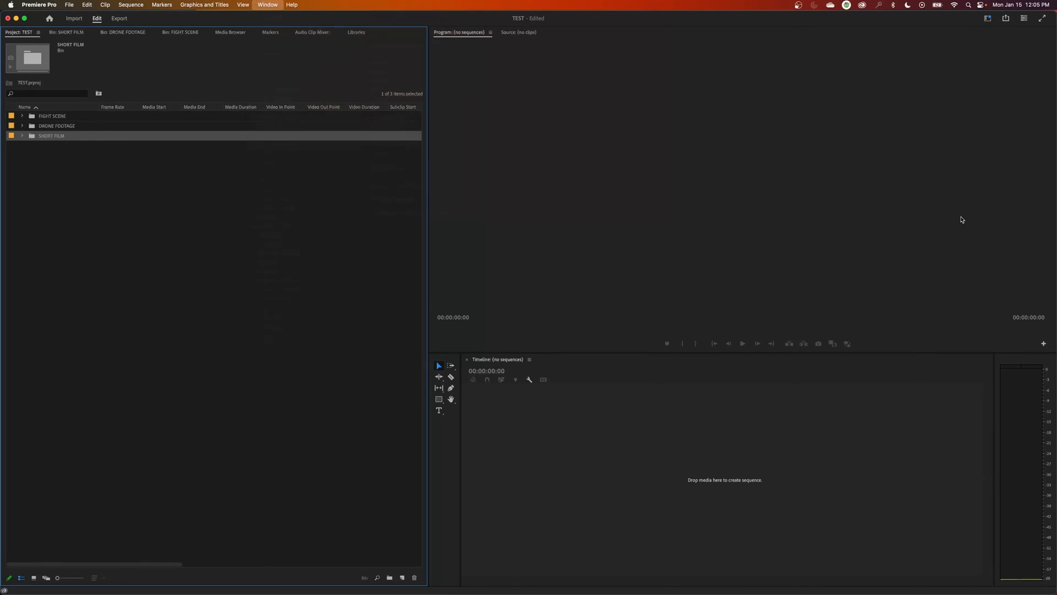
{"action": "mouse_move", "coordinate": [987, 19]}
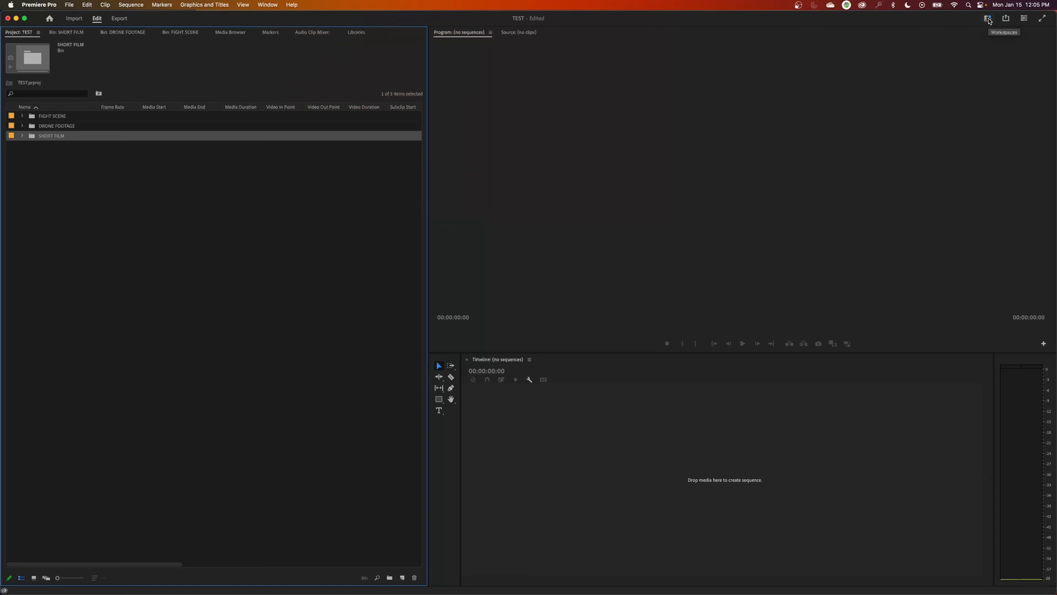
{"action": "left_click", "coordinate": [988, 19]}
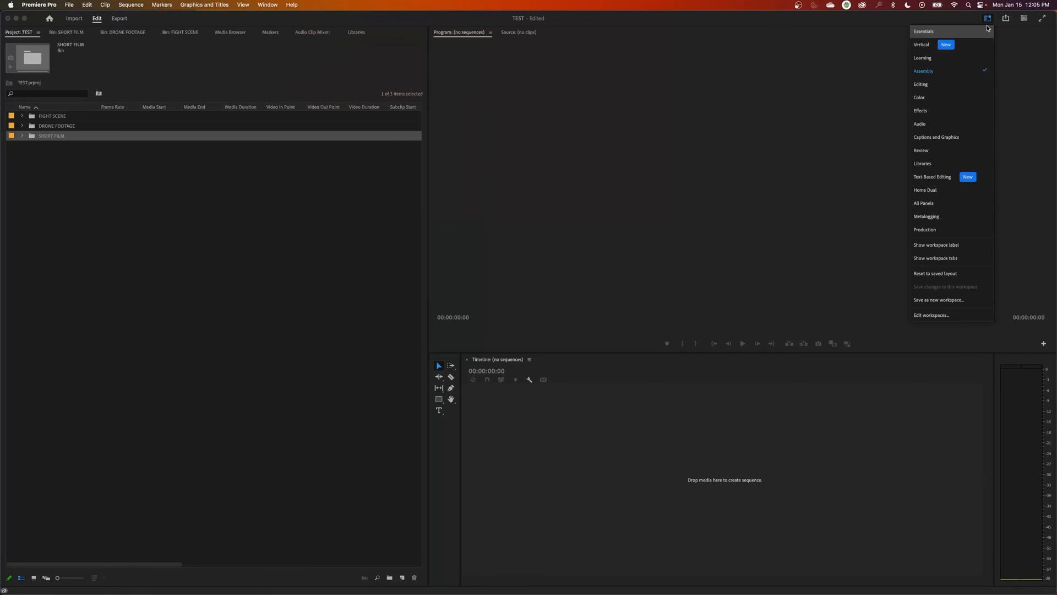
{"action": "mouse_move", "coordinate": [892, 89]}
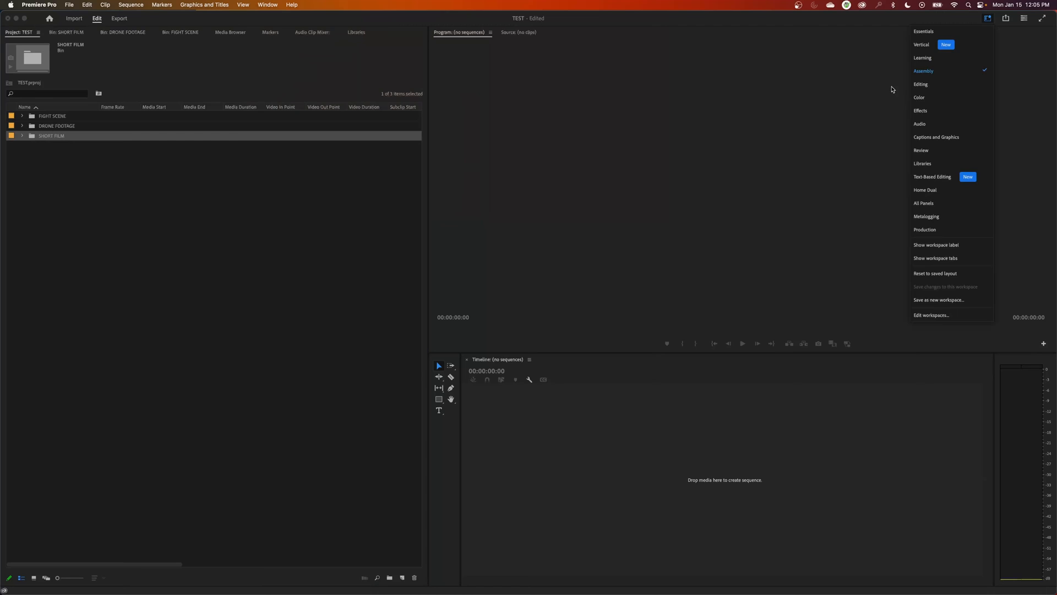
{"action": "left_click", "coordinate": [101, 243]}
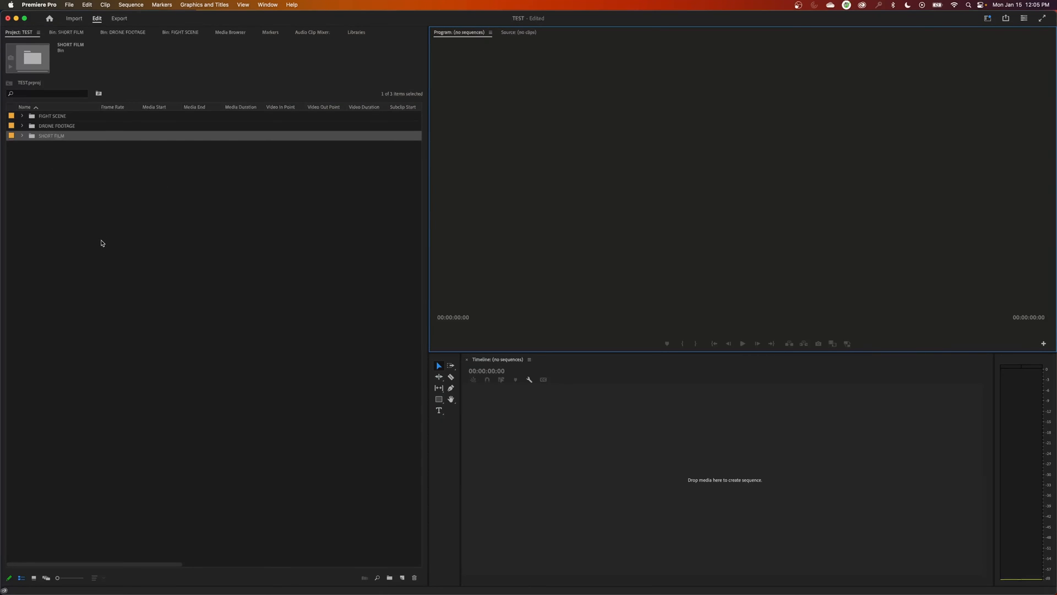
{"action": "mouse_move", "coordinate": [330, 267]}
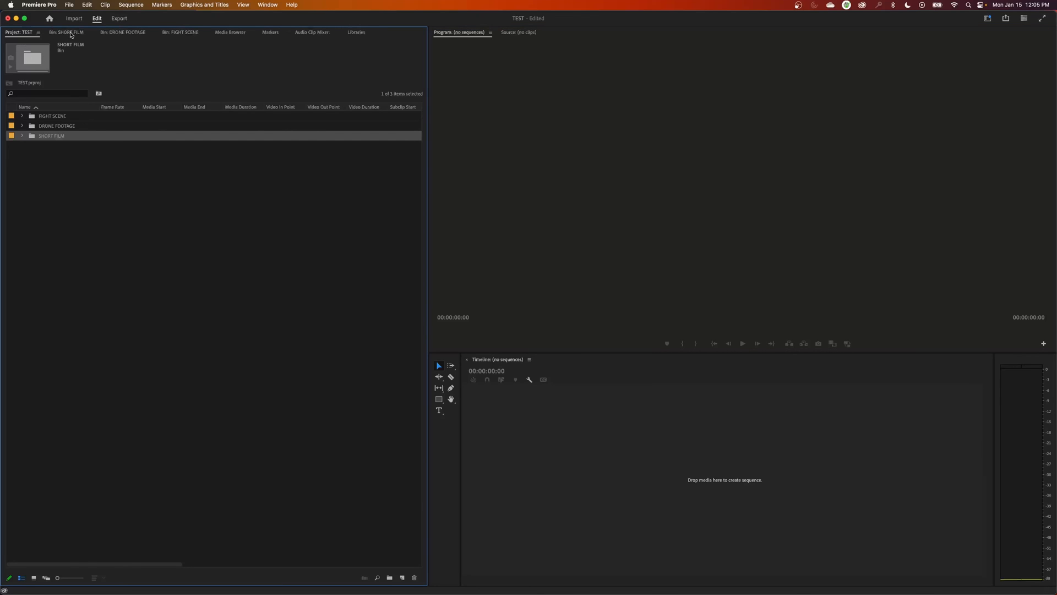
View the DRONE FOOTAGE and FIGHT SCENE bin tabs, then return to the full clip list
{"action": "left_click", "coordinate": [123, 32]}
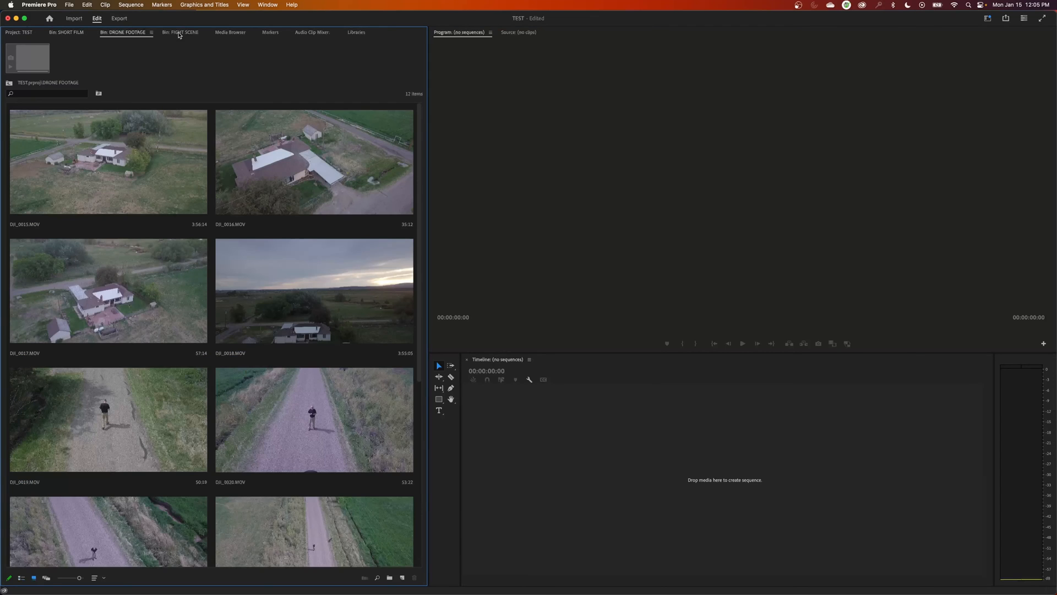
{"action": "left_click", "coordinate": [179, 32]}
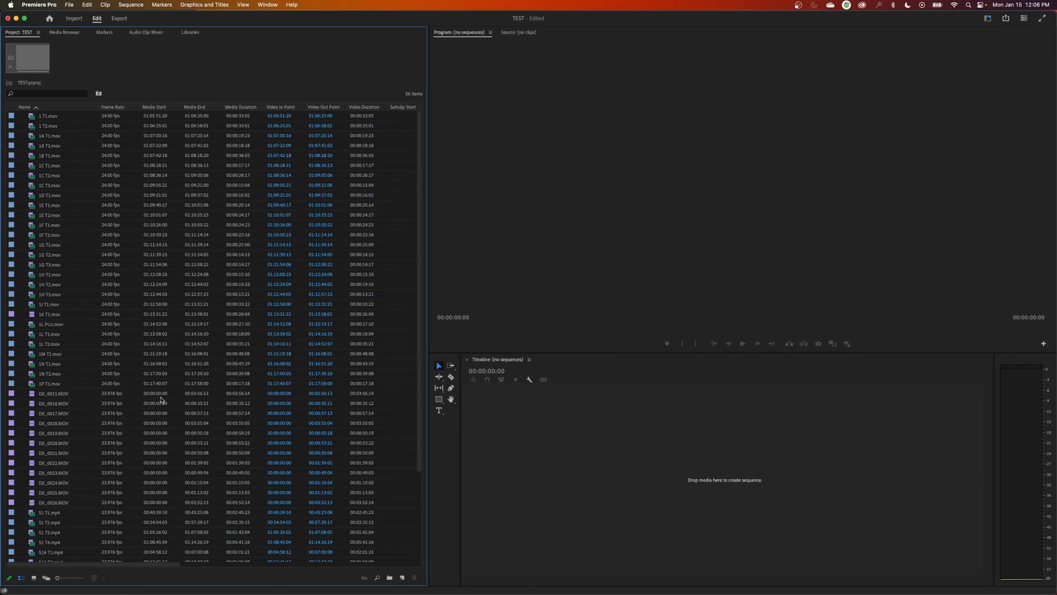
{"action": "mouse_move", "coordinate": [161, 399]}
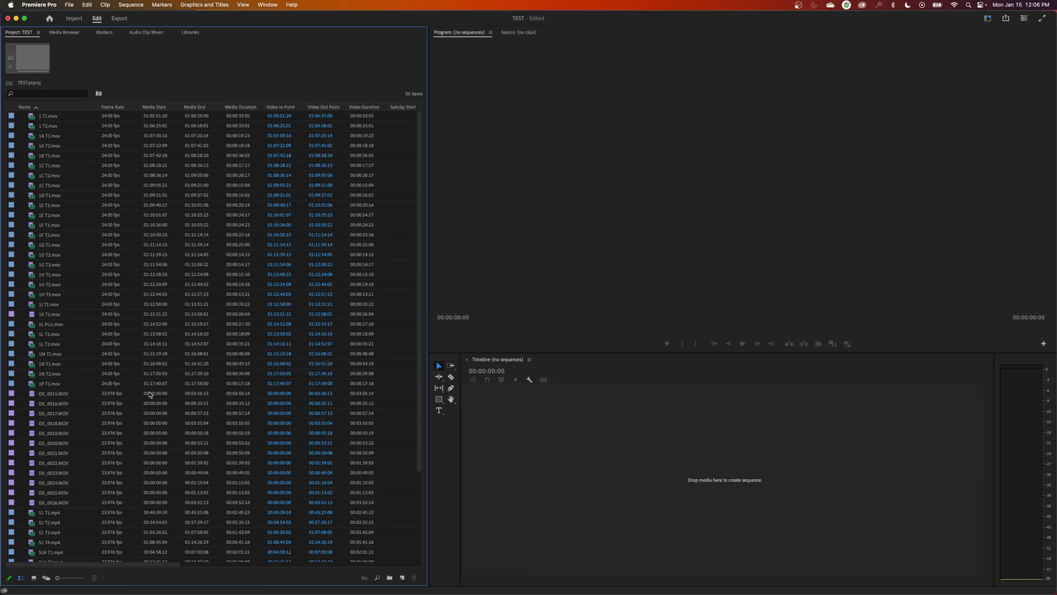
{"action": "mouse_move", "coordinate": [106, 429]}
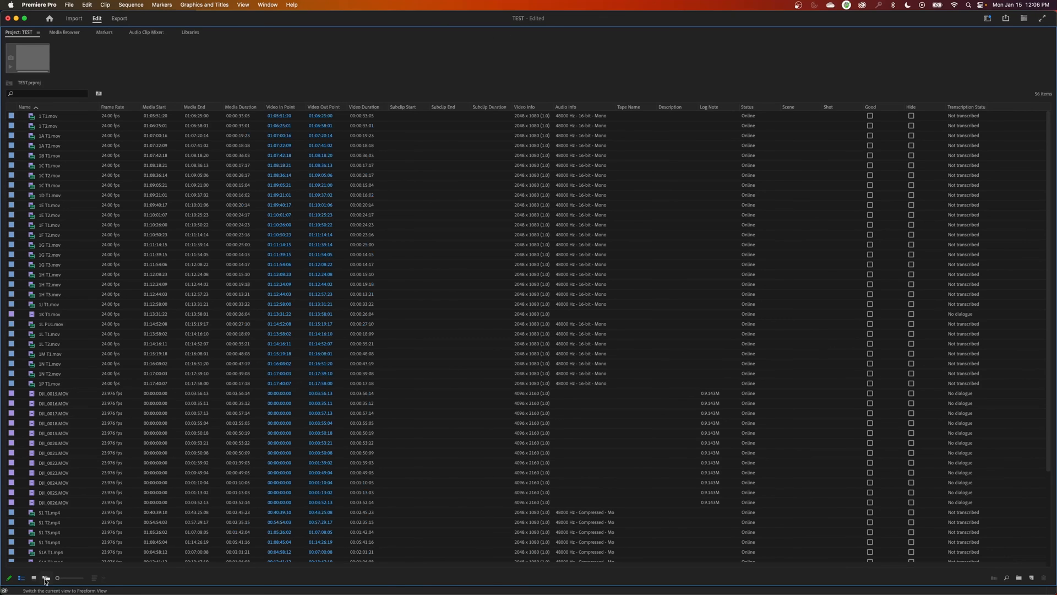
Show clips as thumbnails and select all 28 fight-scene .mov clips from 1 T1.mov onward
{"action": "left_click", "coordinate": [34, 578]}
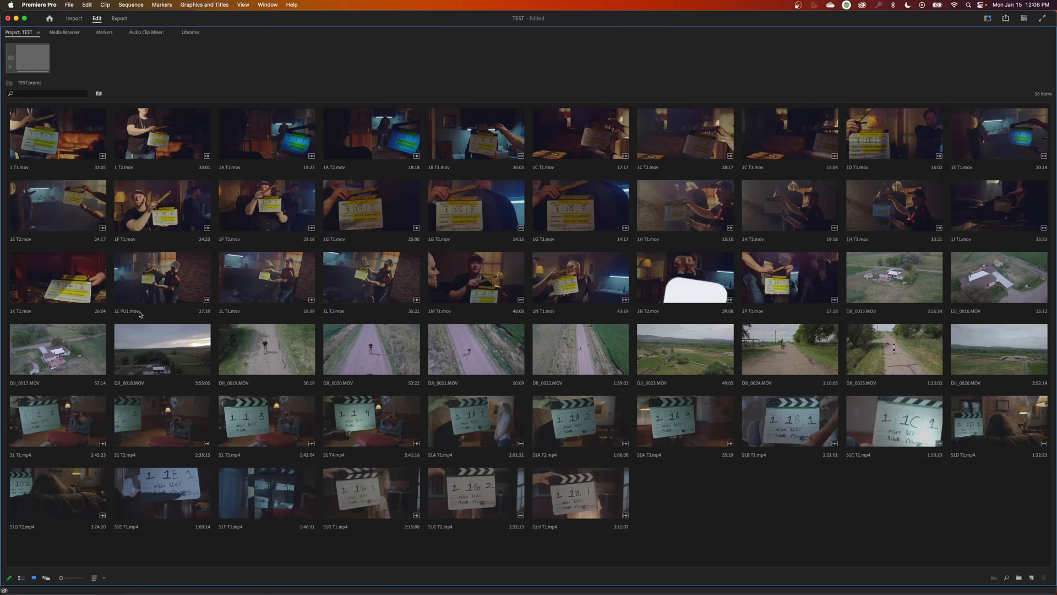
{"action": "left_click", "coordinate": [57, 134]}
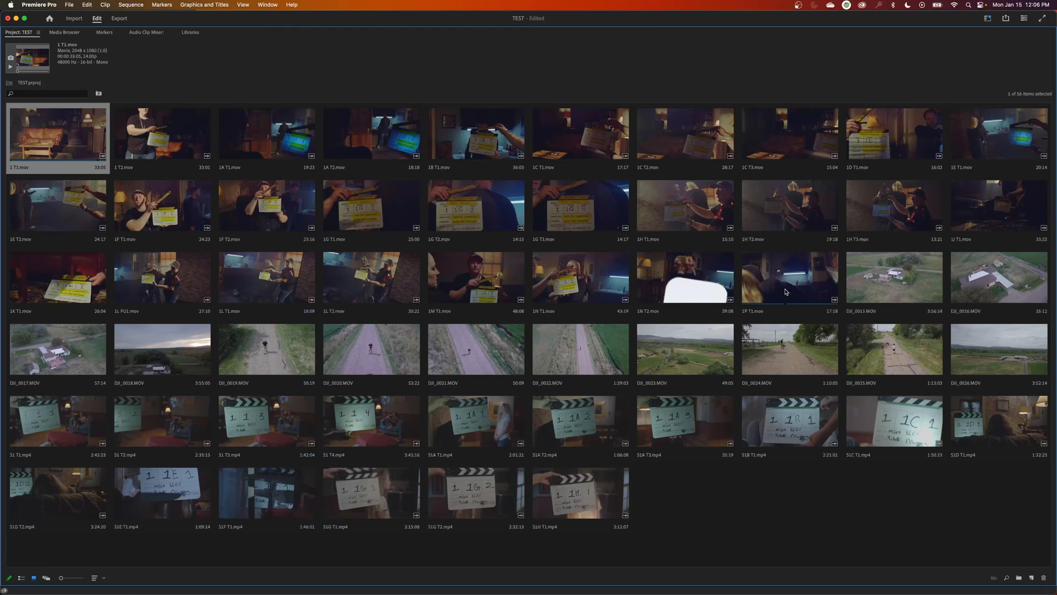
{"action": "left_click", "coordinate": [789, 280]}
{"action": "type", "text": "F"}
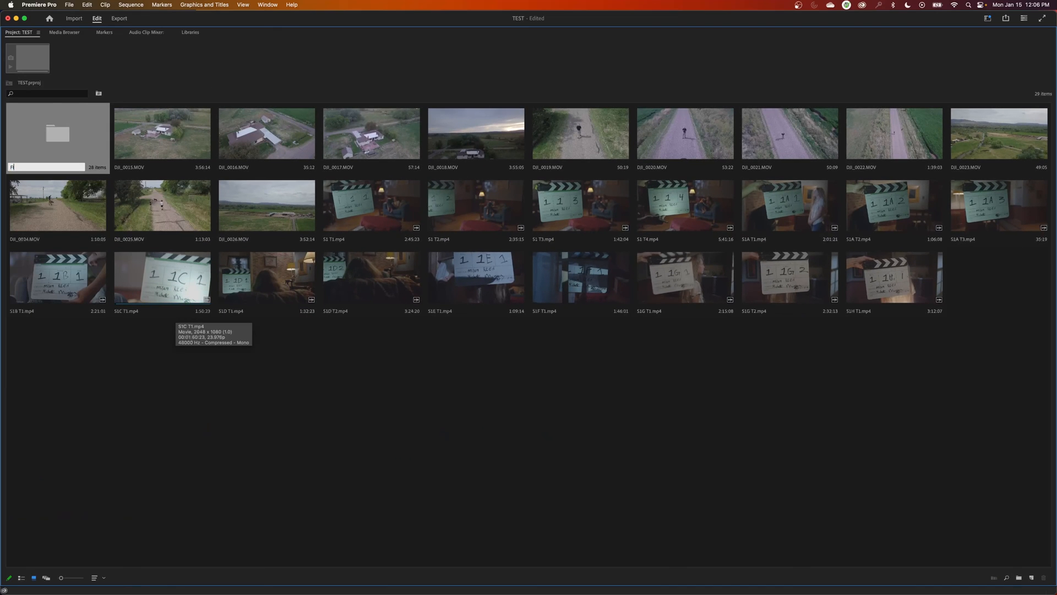
Name the bins FIGHT SCENE and SHORT FILM, leaving three bins of 28, 12 and 16 clips
{"action": "left_click", "coordinate": [162, 133]}
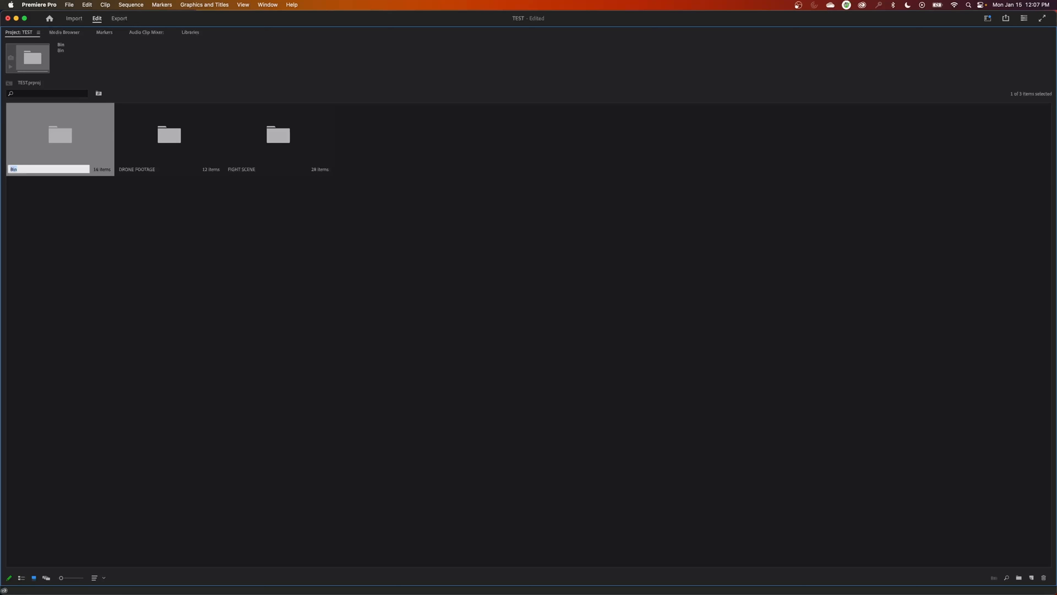
{"action": "mouse_move", "coordinate": [199, 496]}
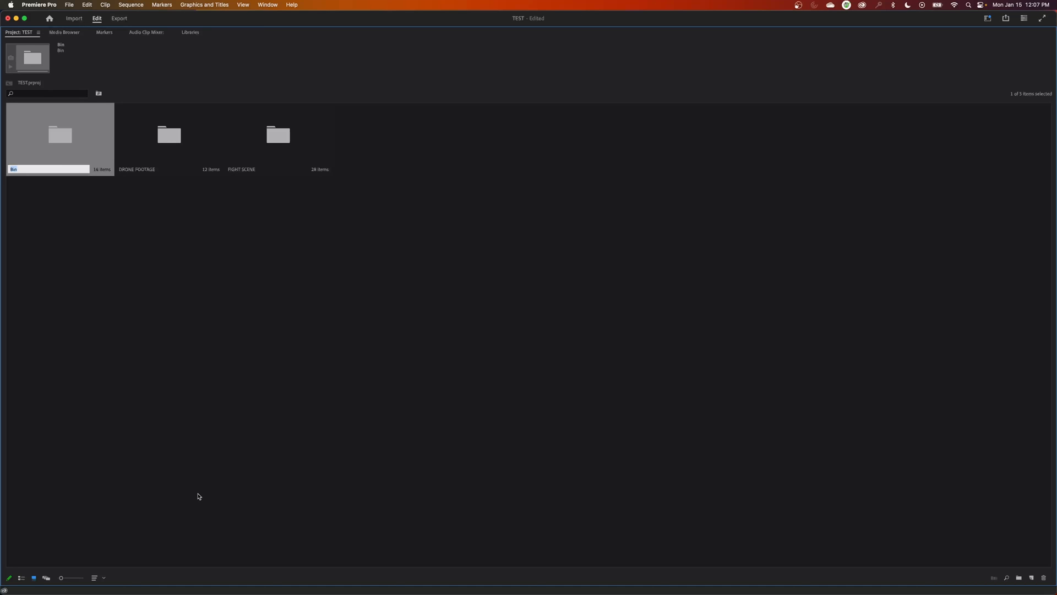
{"action": "type", "text": "SHORT FILM"}
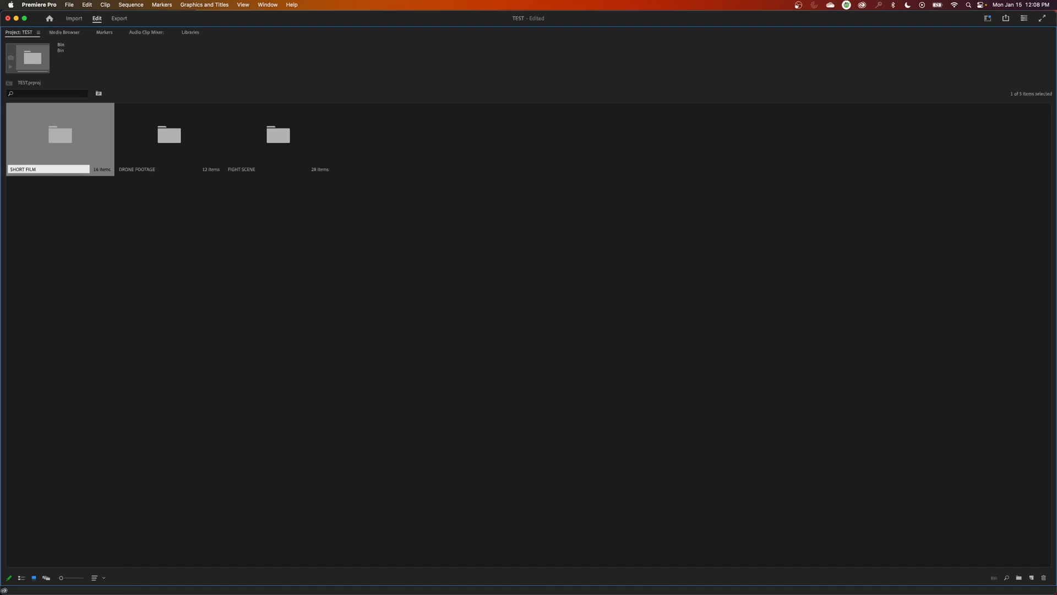
{"action": "left_click", "coordinate": [168, 135]}
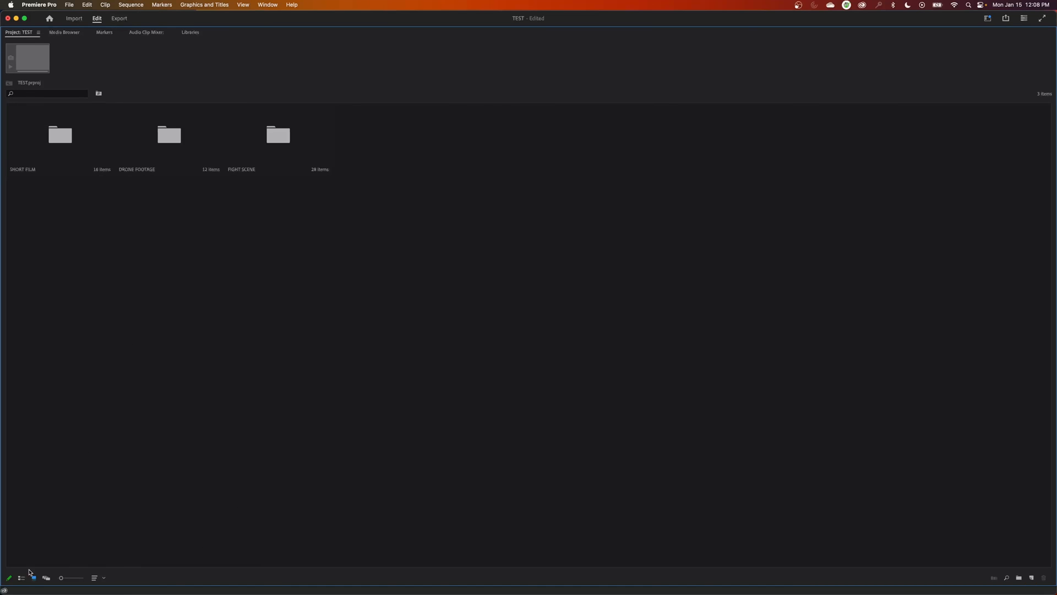
Show the three bins in list view, sorted by name
{"action": "left_click", "coordinate": [21, 578]}
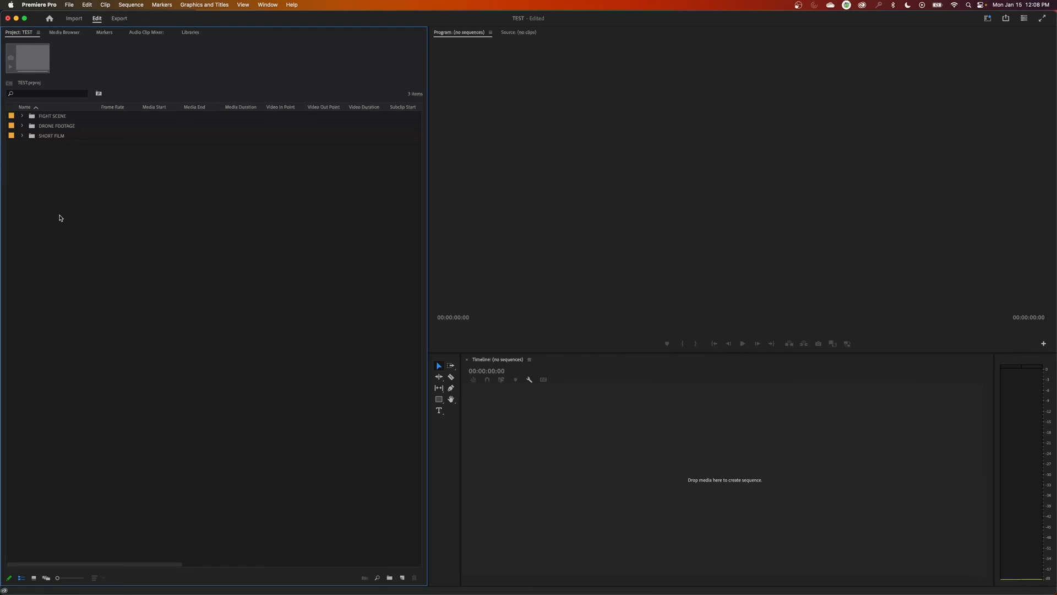
{"action": "mouse_move", "coordinate": [59, 147]}
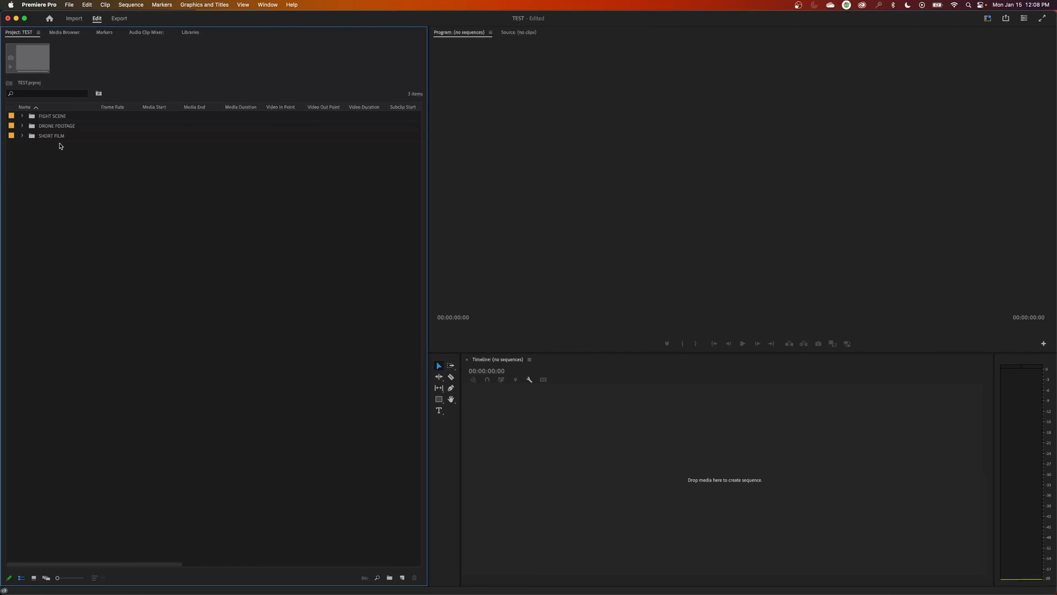